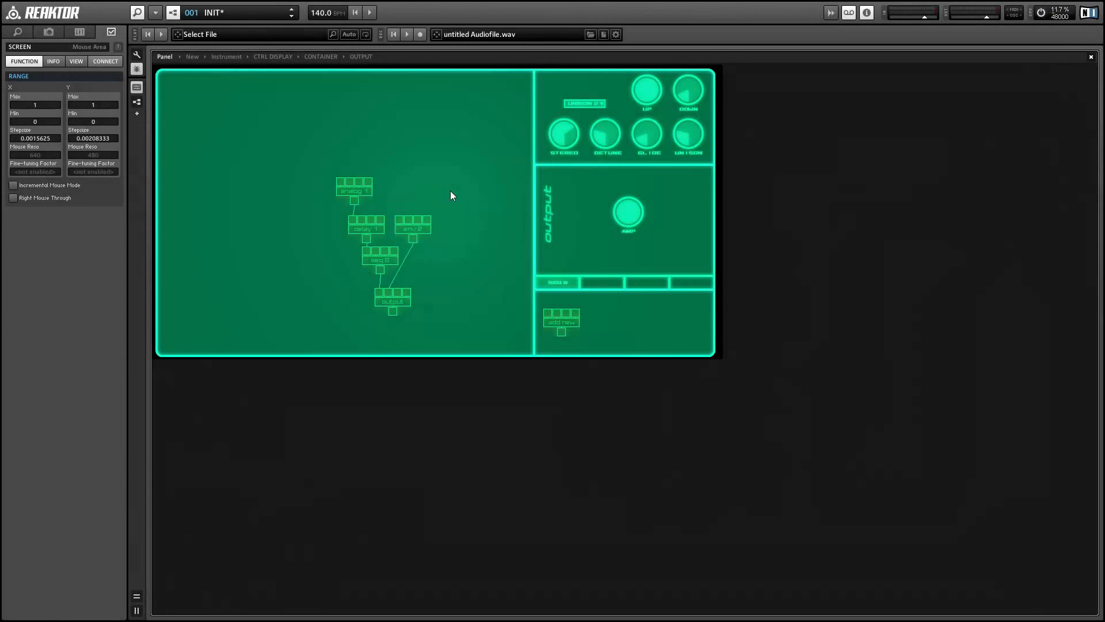
pyautogui.moveTo(451, 194)
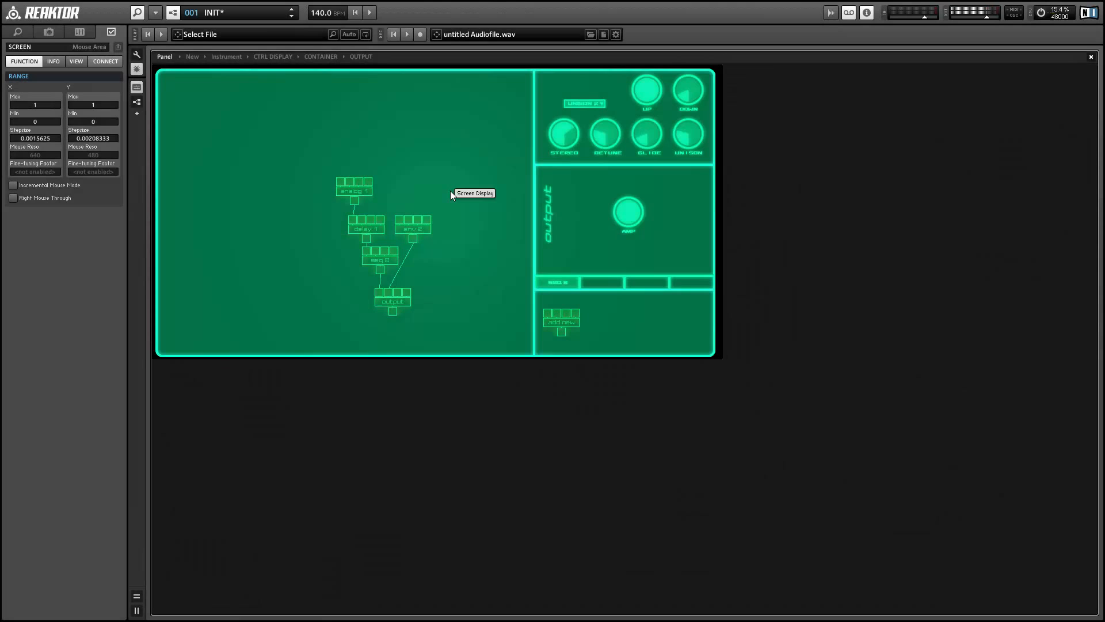
pyautogui.moveTo(412, 267)
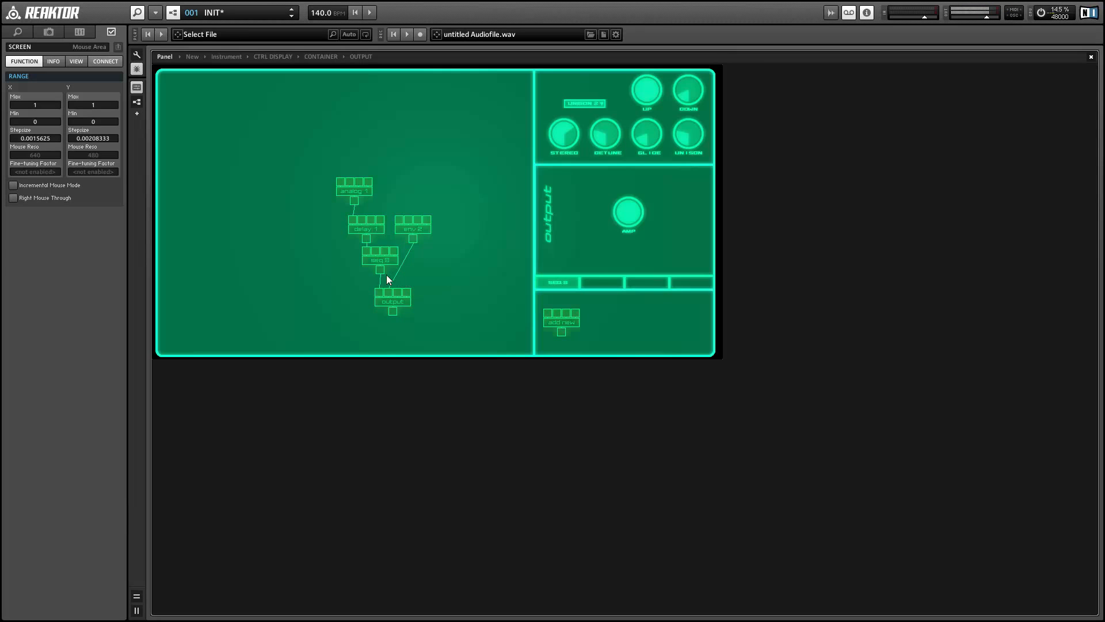
pyautogui.moveTo(367, 285)
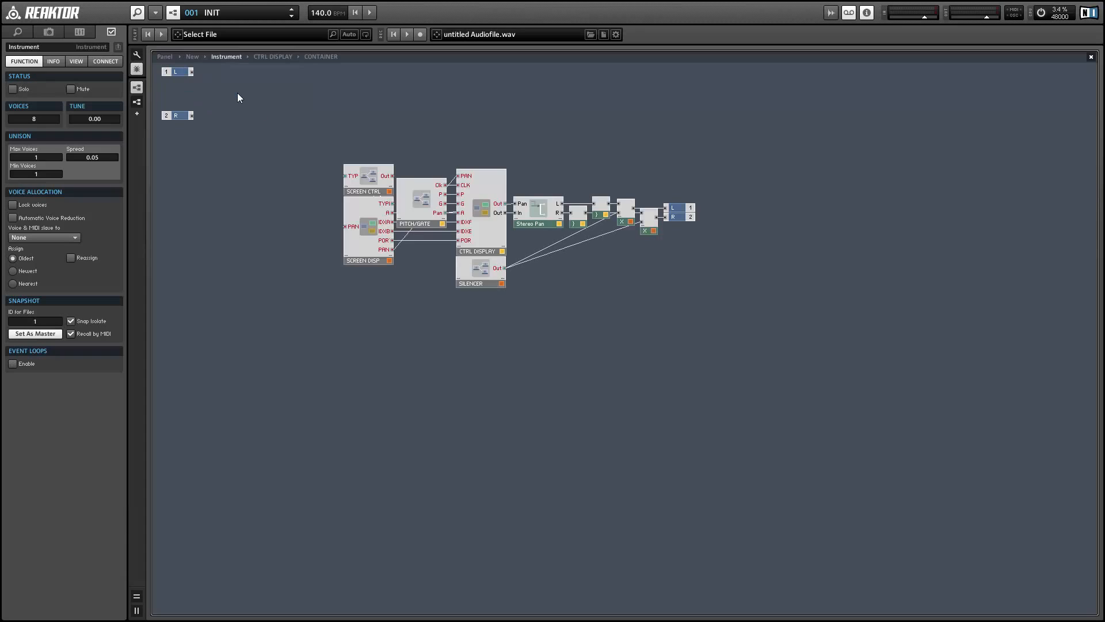
pyautogui.moveTo(331, 148)
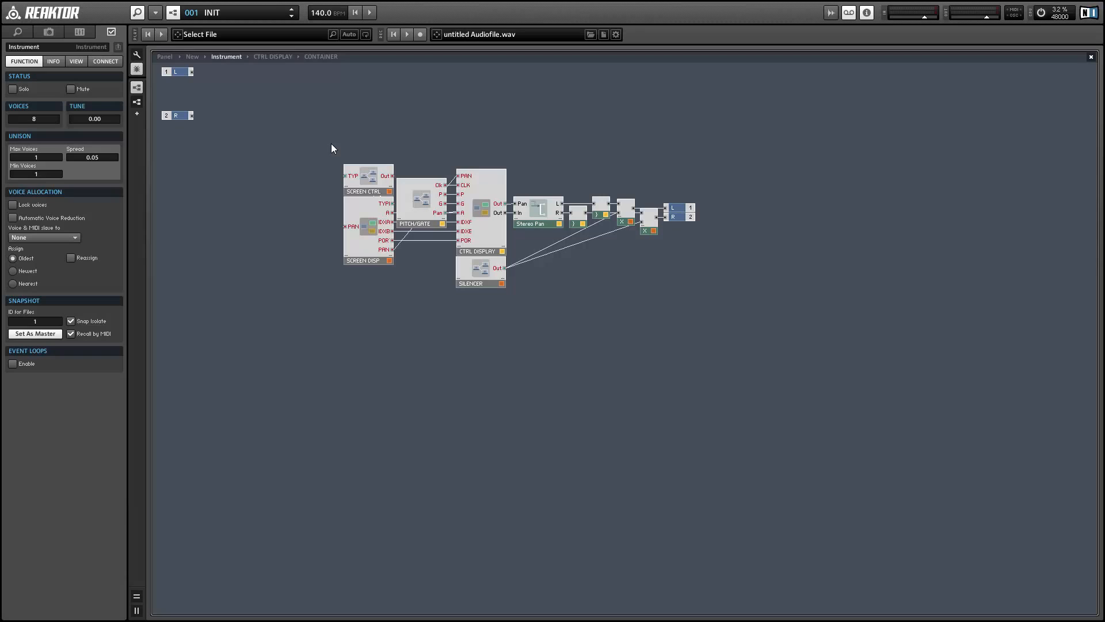
pyautogui.moveTo(357, 252)
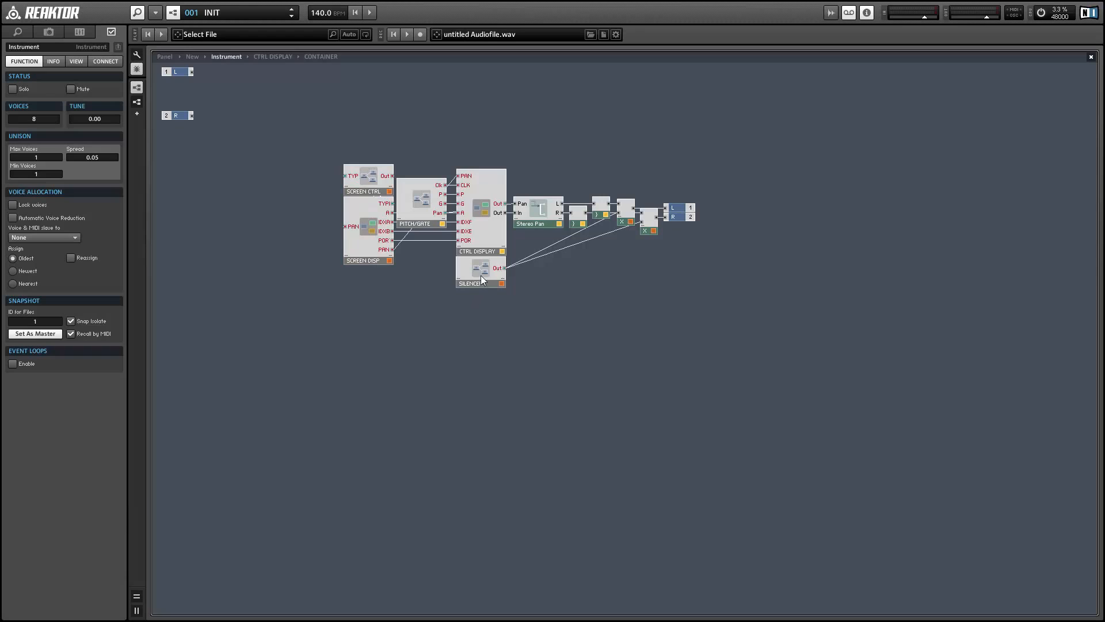
# - Select the PITCH/GATE macro and enter the CTRL DISPLAY container's grid of macros
pyautogui.click(419, 203)
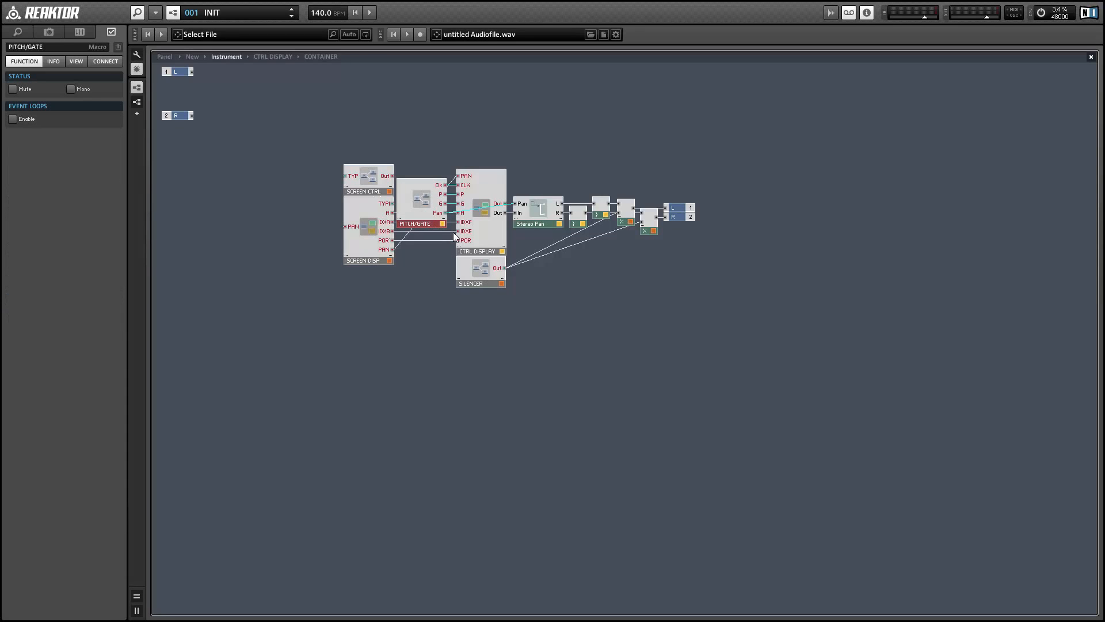
pyautogui.click(480, 277)
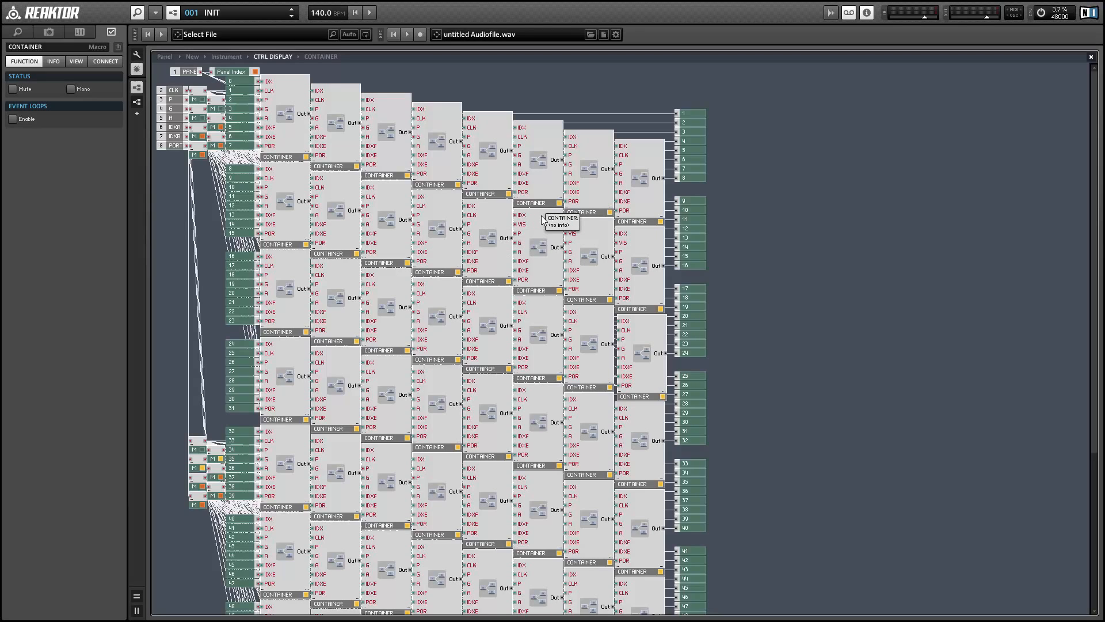
pyautogui.moveTo(60, 78)
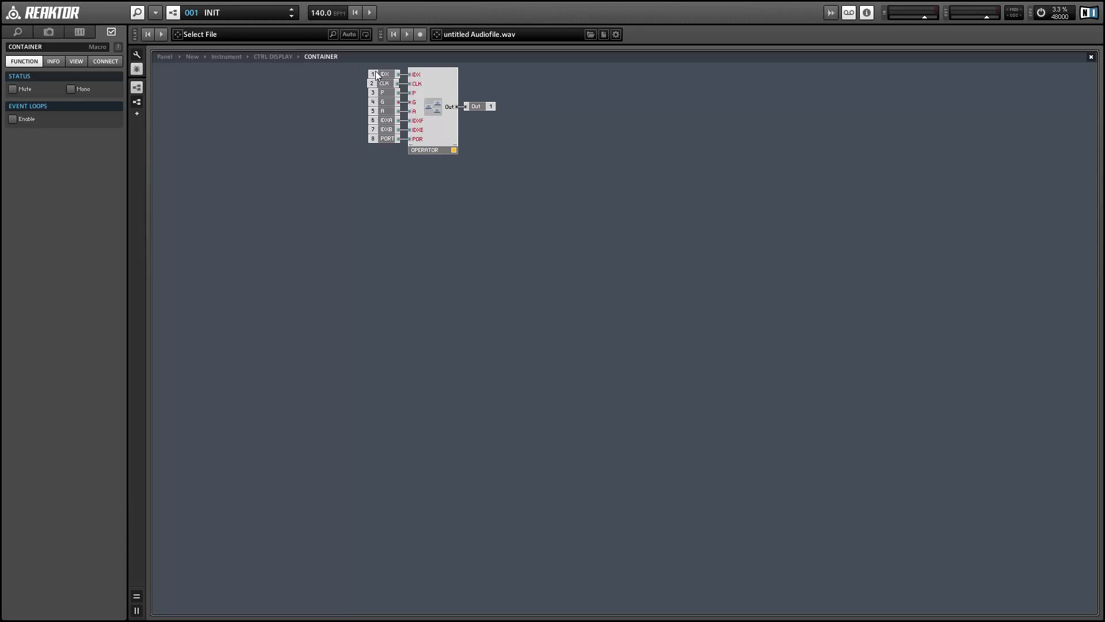
# - Select several of the container's input ports, including the CLK input
pyautogui.click(385, 74)
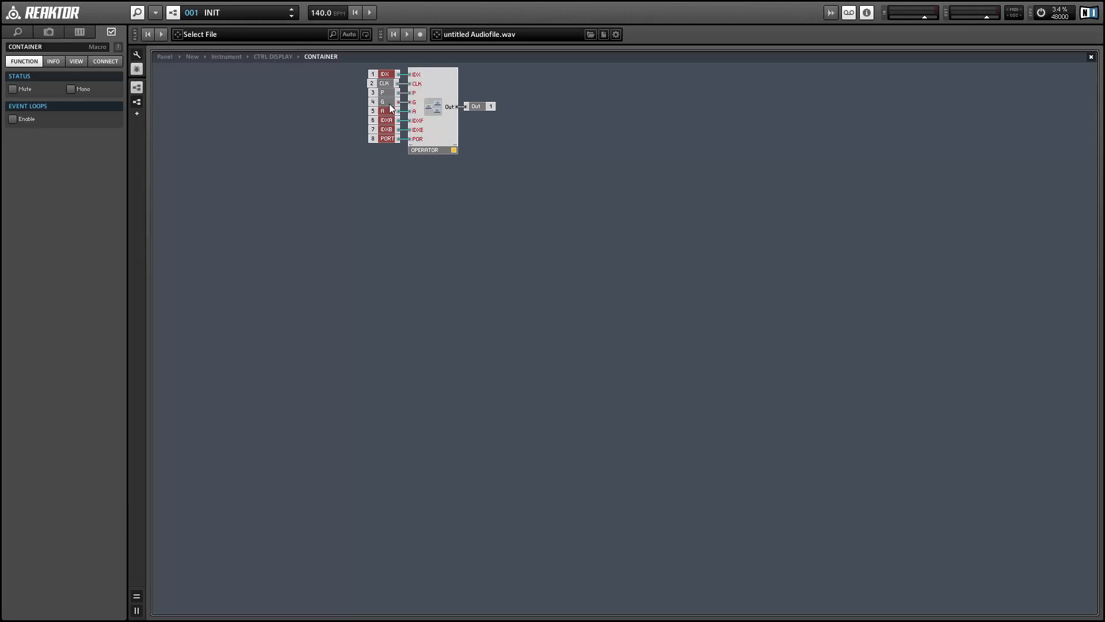
pyautogui.click(385, 82)
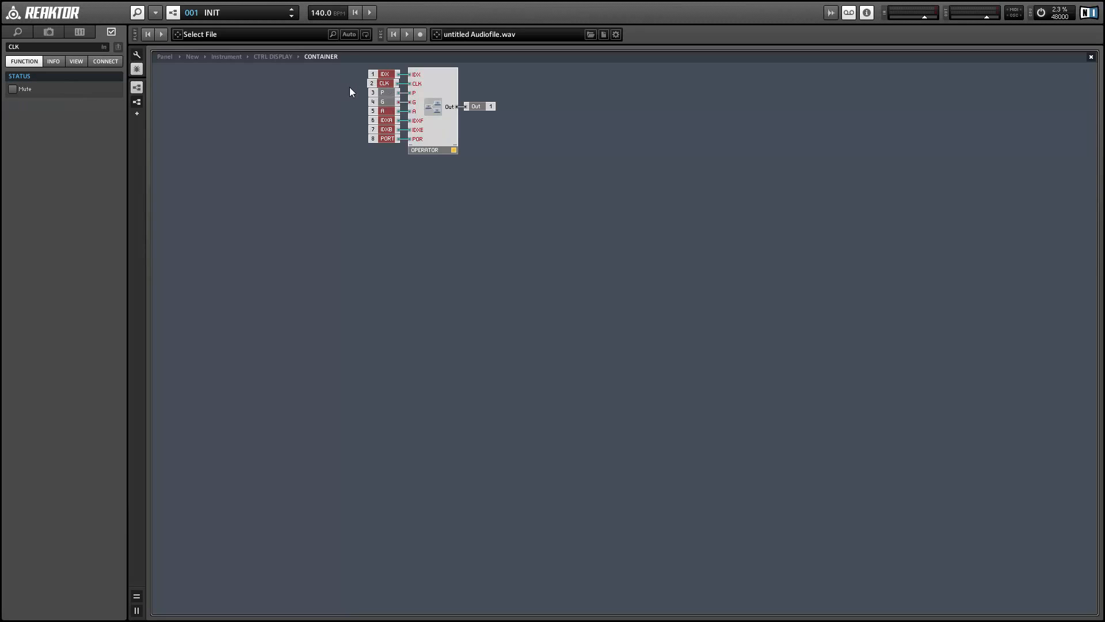
pyautogui.moveTo(367, 95)
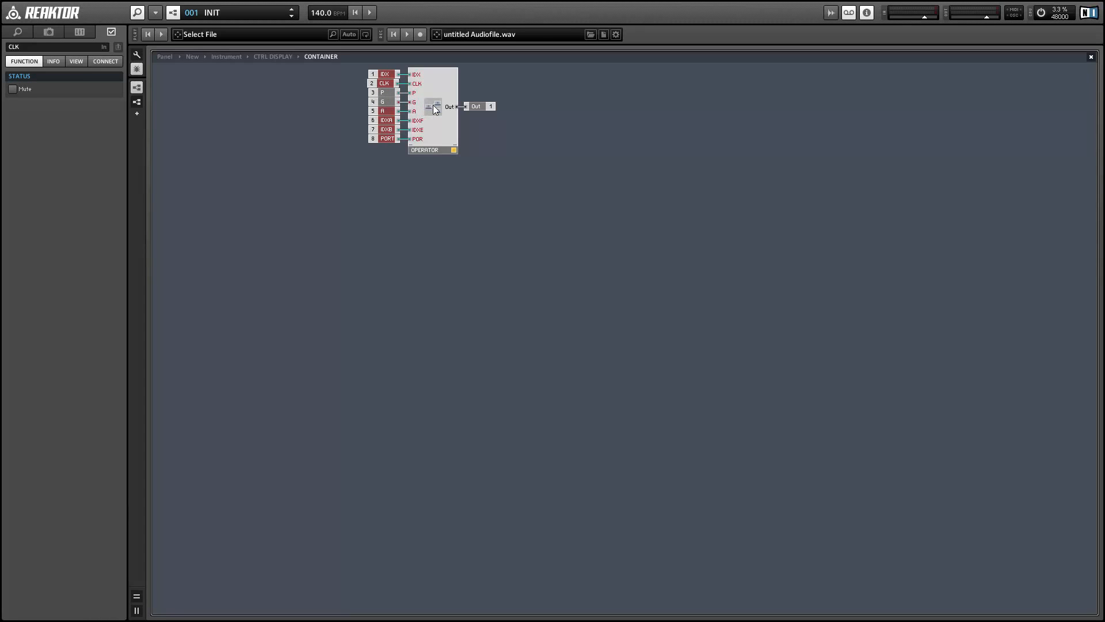
pyautogui.moveTo(433, 107)
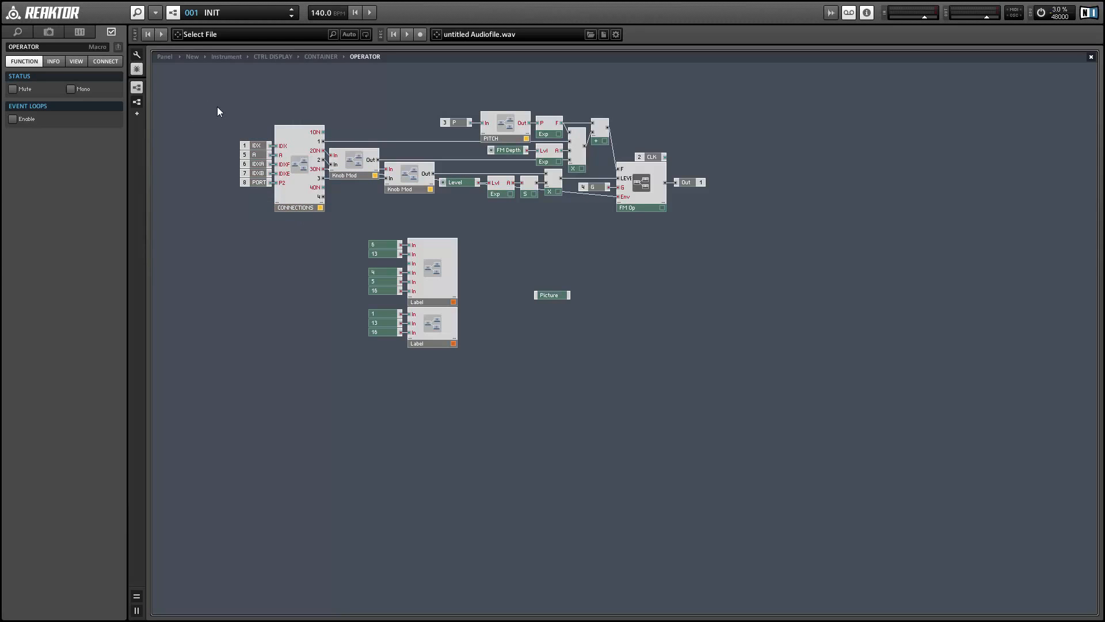
pyautogui.moveTo(238, 158)
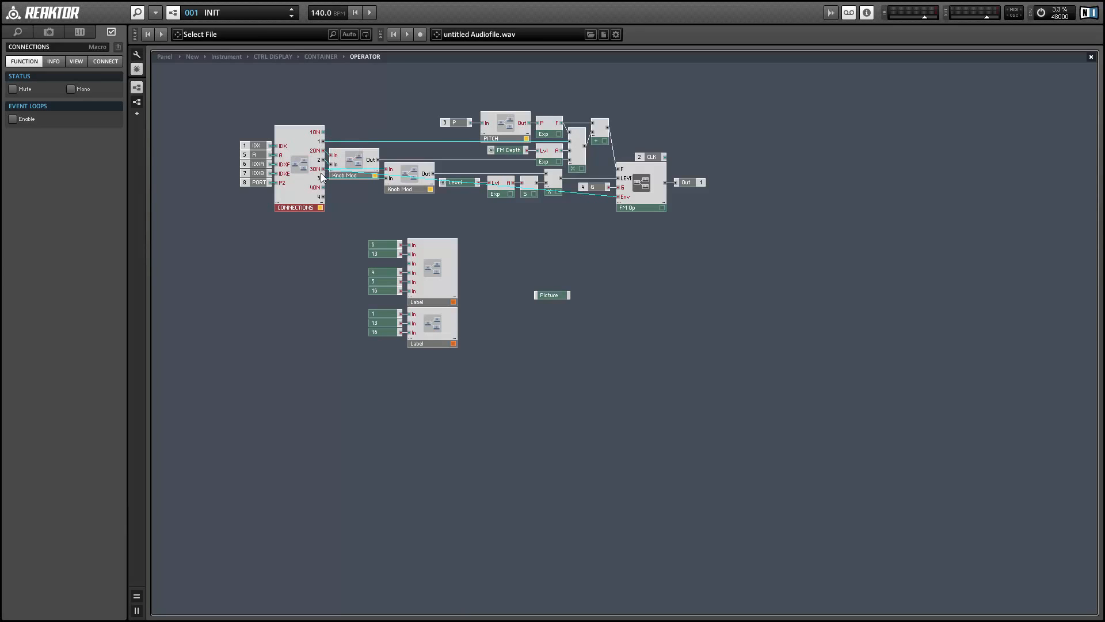
pyautogui.moveTo(363, 233)
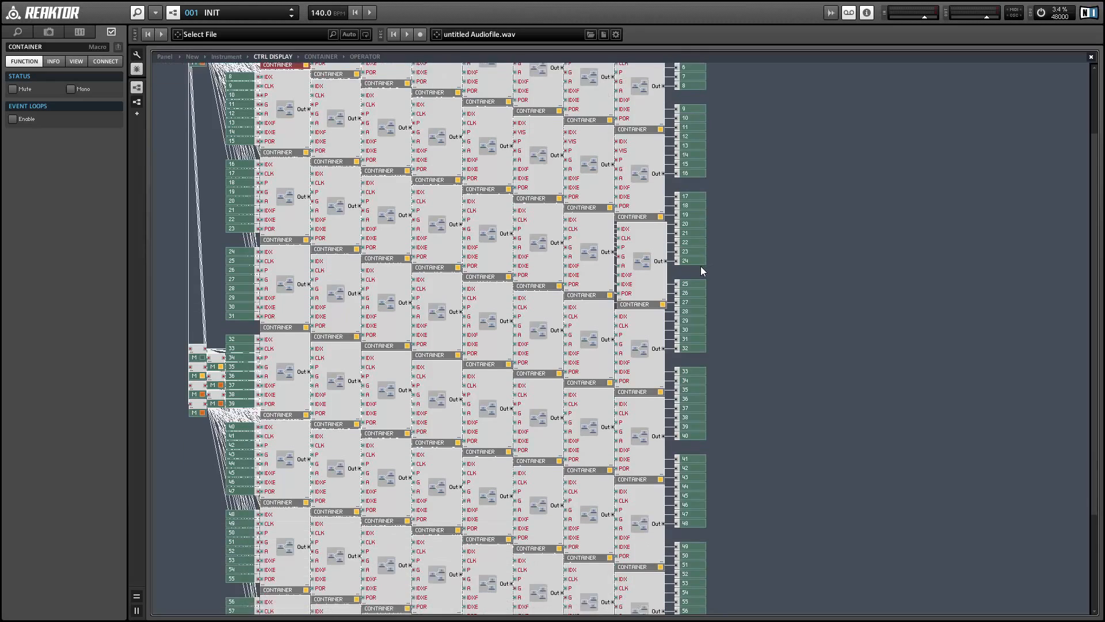
# - Scroll down through the CTRL DISPLAY grid of container macros
pyautogui.scroll(-3)
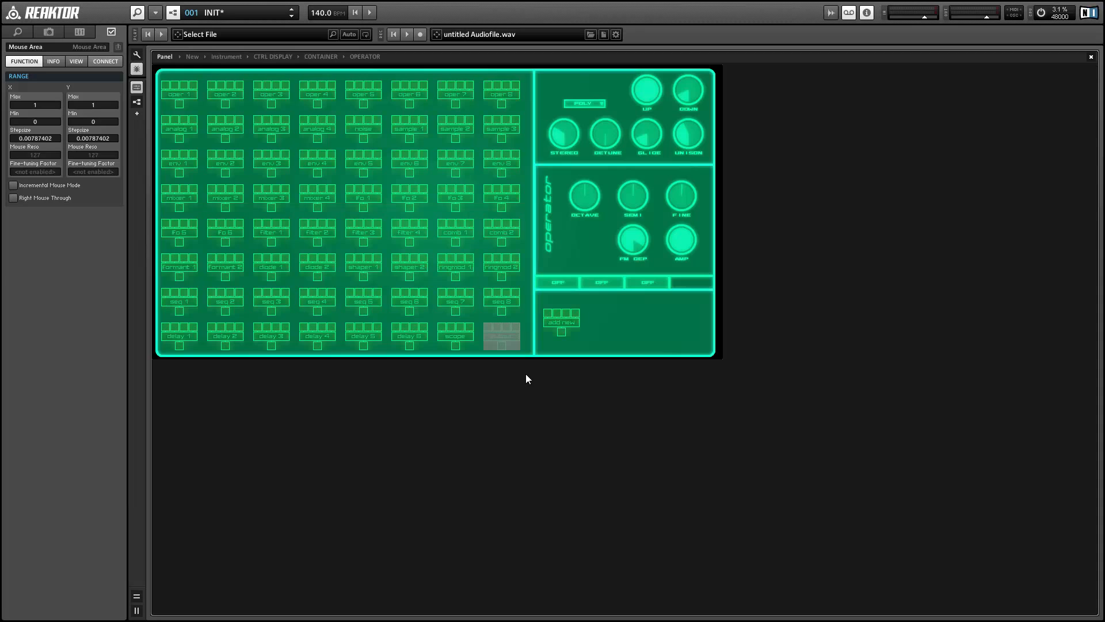
pyautogui.moveTo(504, 325)
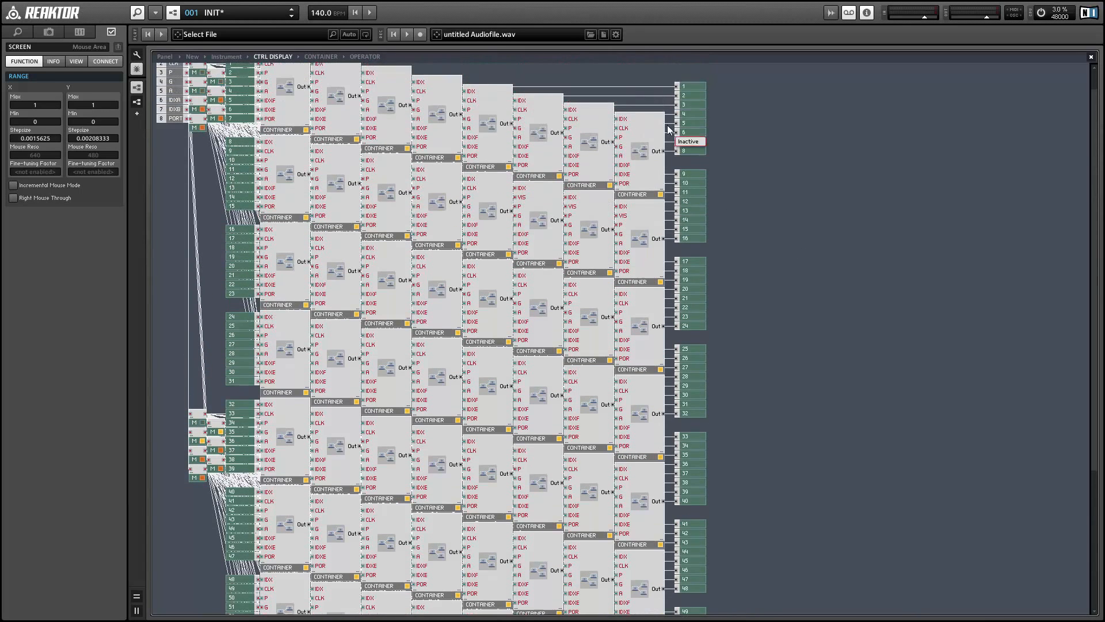
pyautogui.scroll(-3)
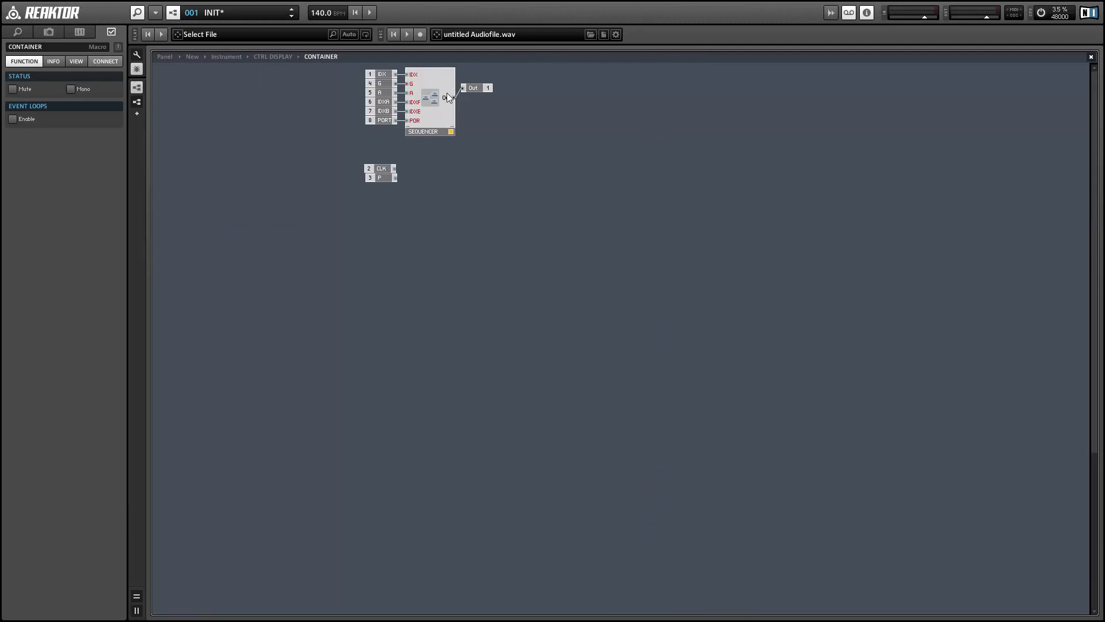
# - Inside the SEQUENCER macro, insert a Phaser+Flanger effect from Building Blocks > Effects
pyautogui.doubleClick(423, 98)
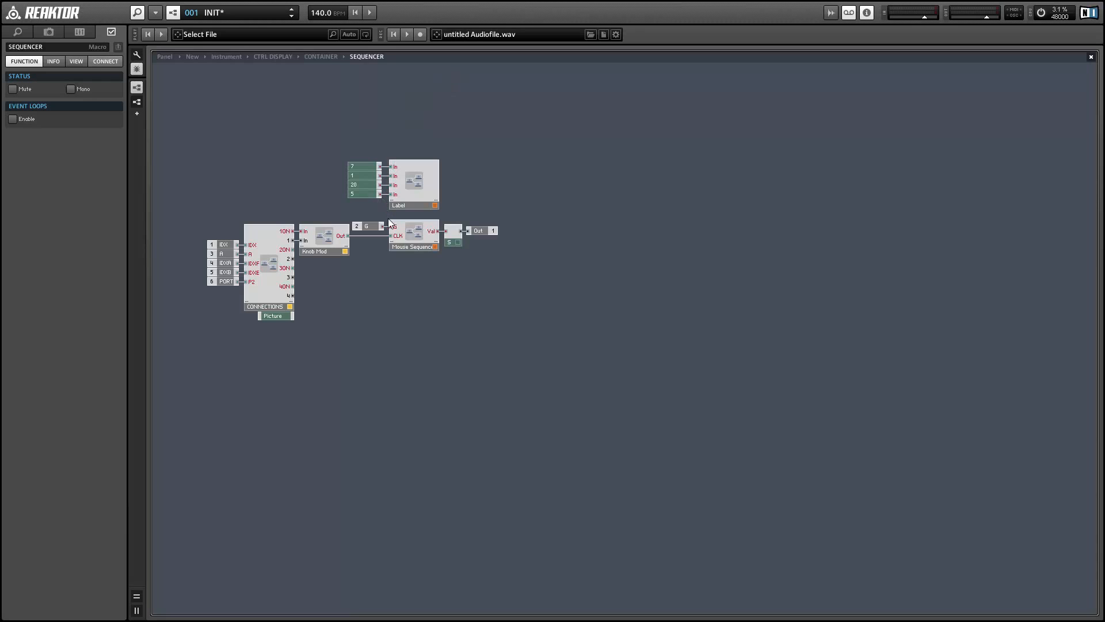
pyautogui.rightClick(415, 291)
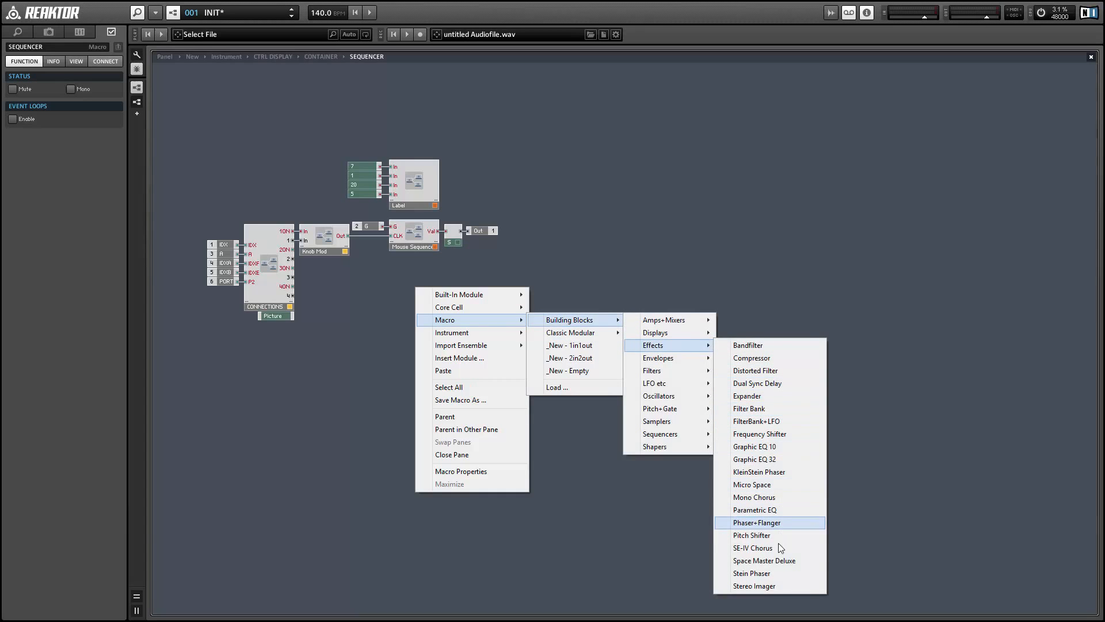
pyautogui.moveTo(778, 530)
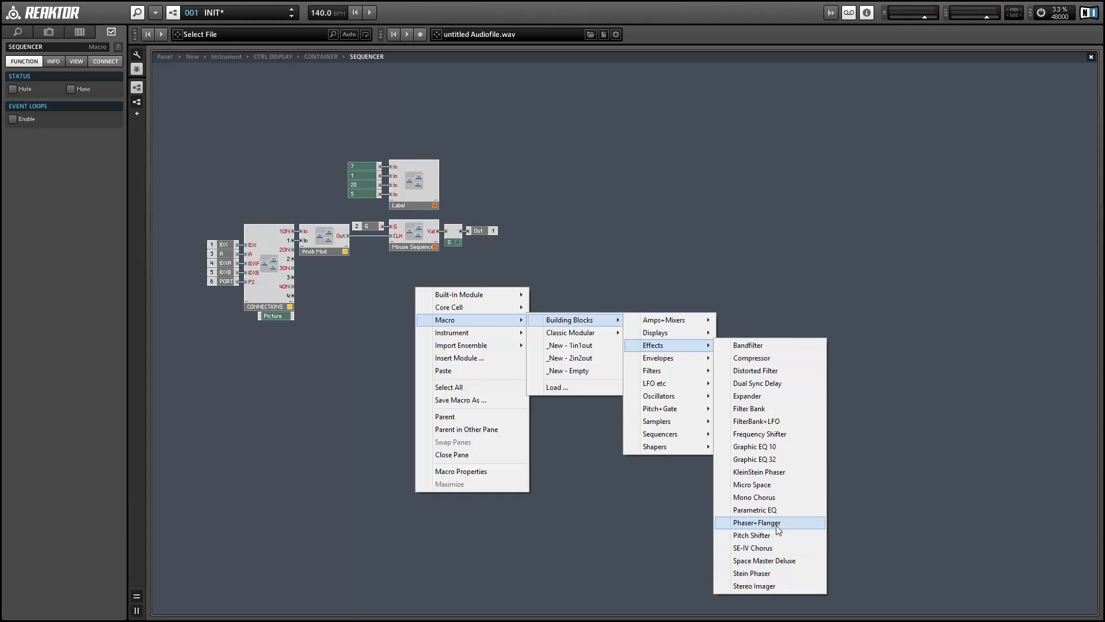
pyautogui.click(757, 522)
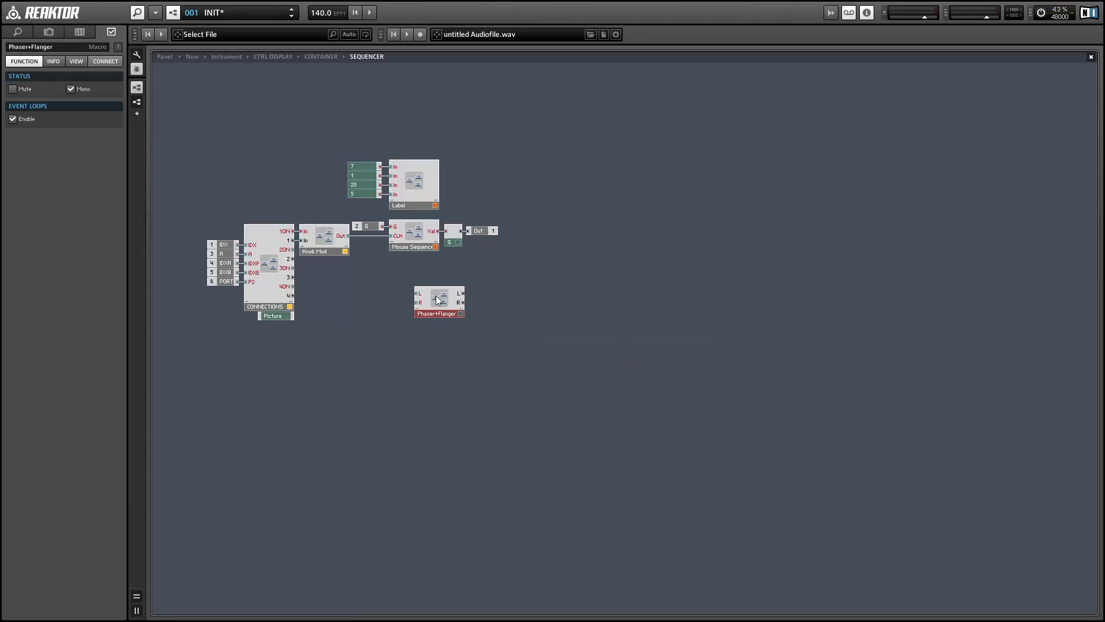
# - Place Phaser+Flanger below Knob Mod, wire connection output 1 into its L input, and view the panel
pyautogui.moveTo(439, 300); pyautogui.dragTo(393, 303)
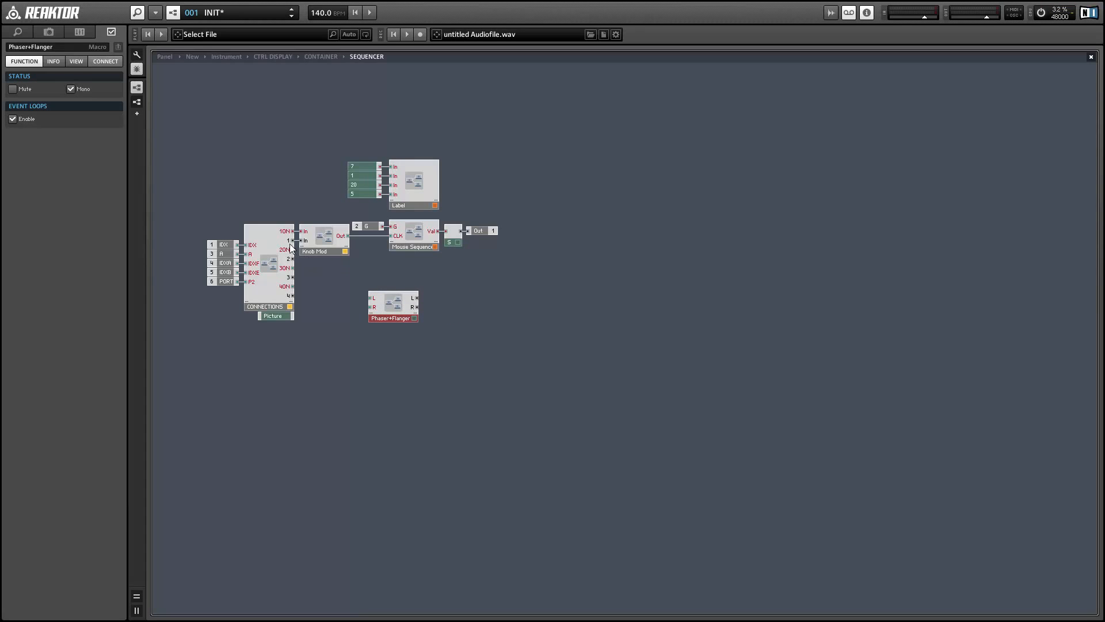
pyautogui.moveTo(291, 247); pyautogui.dragTo(376, 303)
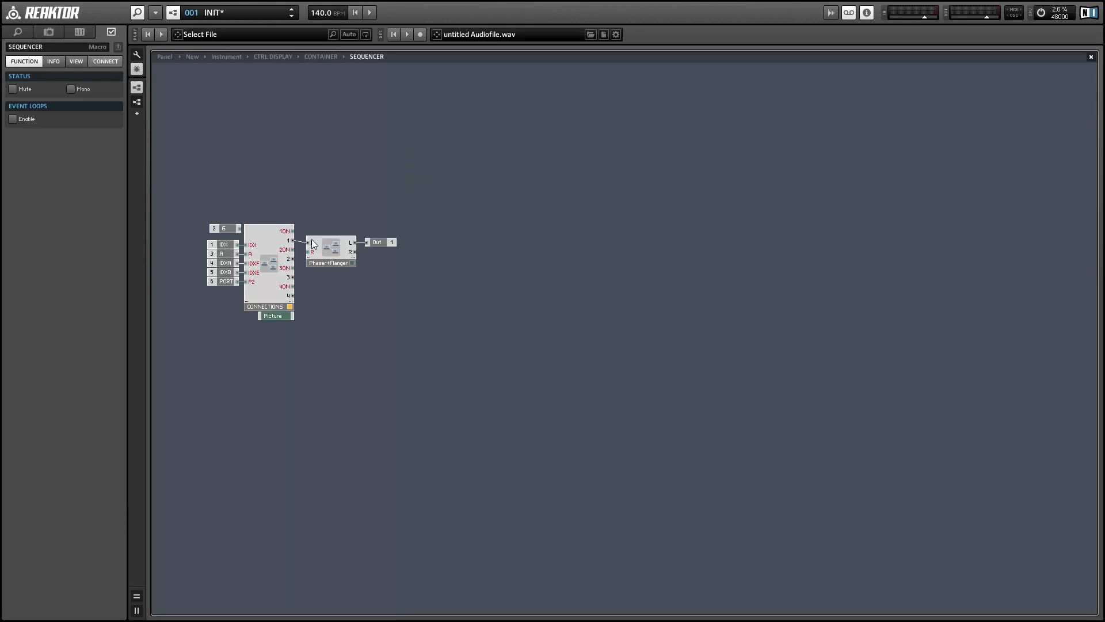
pyautogui.click(331, 251)
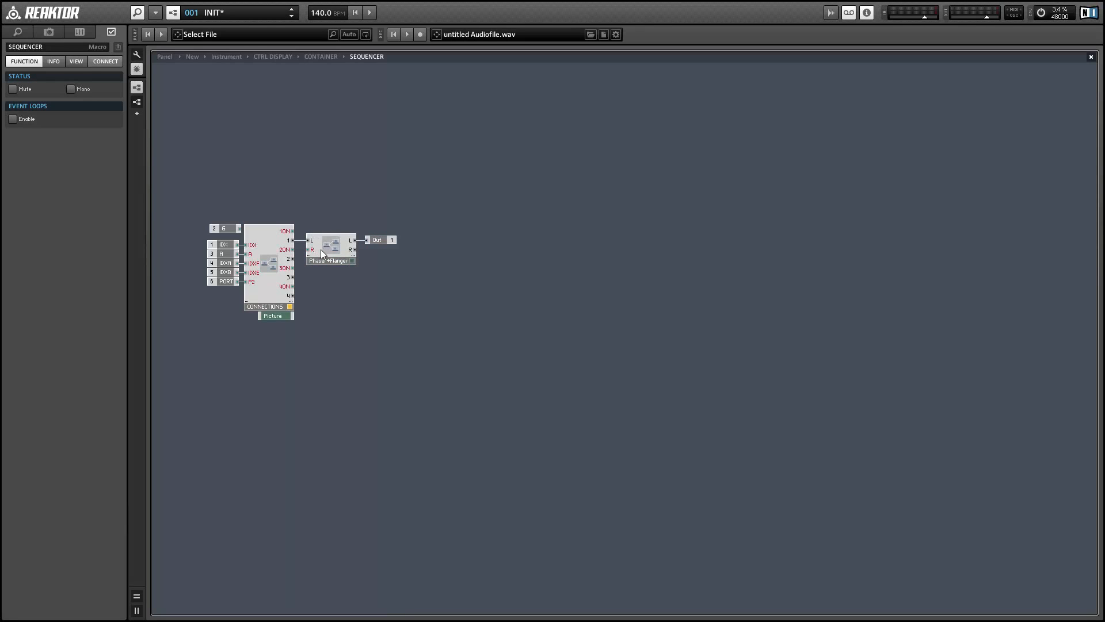
pyautogui.rightClick(330, 250)
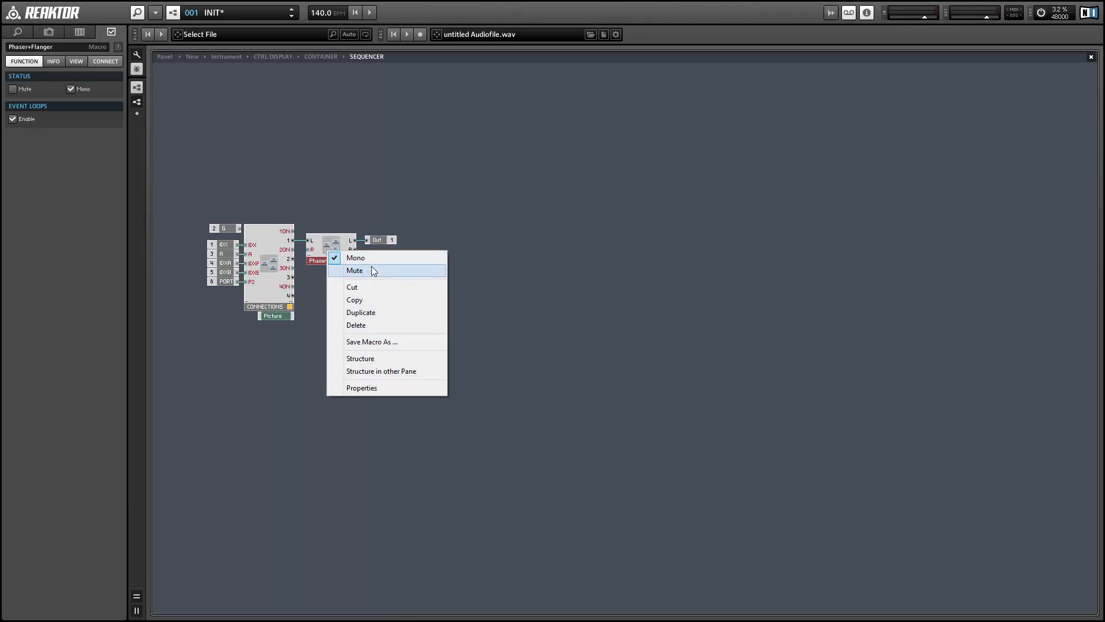
pyautogui.click(356, 257)
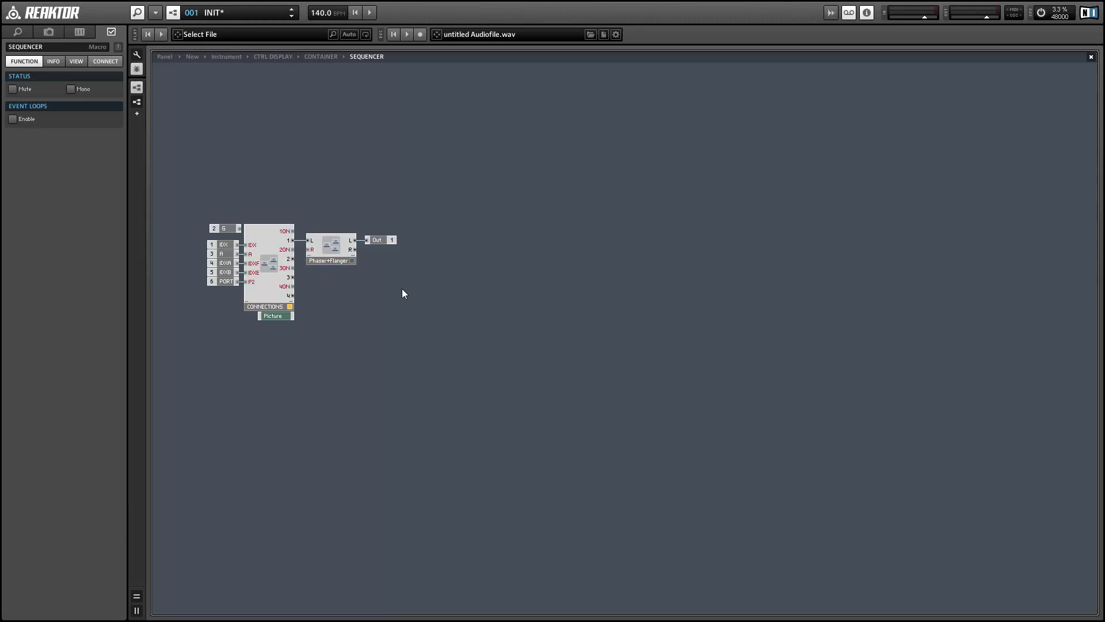
pyautogui.click(320, 57)
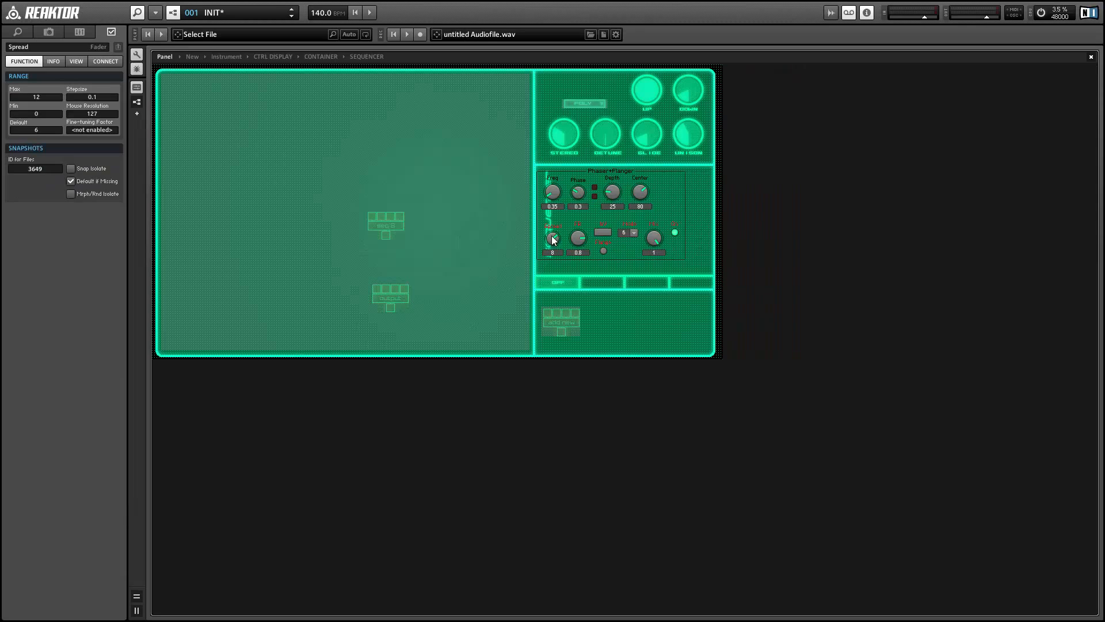
# - Arrange the panel's module tiles, linking the output block beneath the sequencer
pyautogui.click(622, 170)
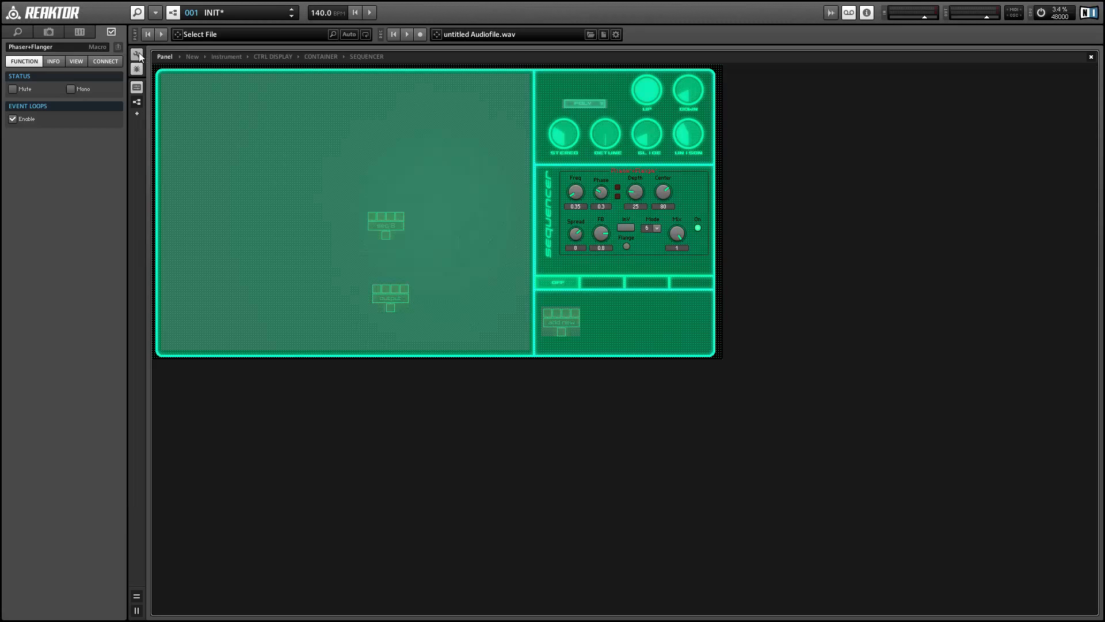
pyautogui.click(75, 62)
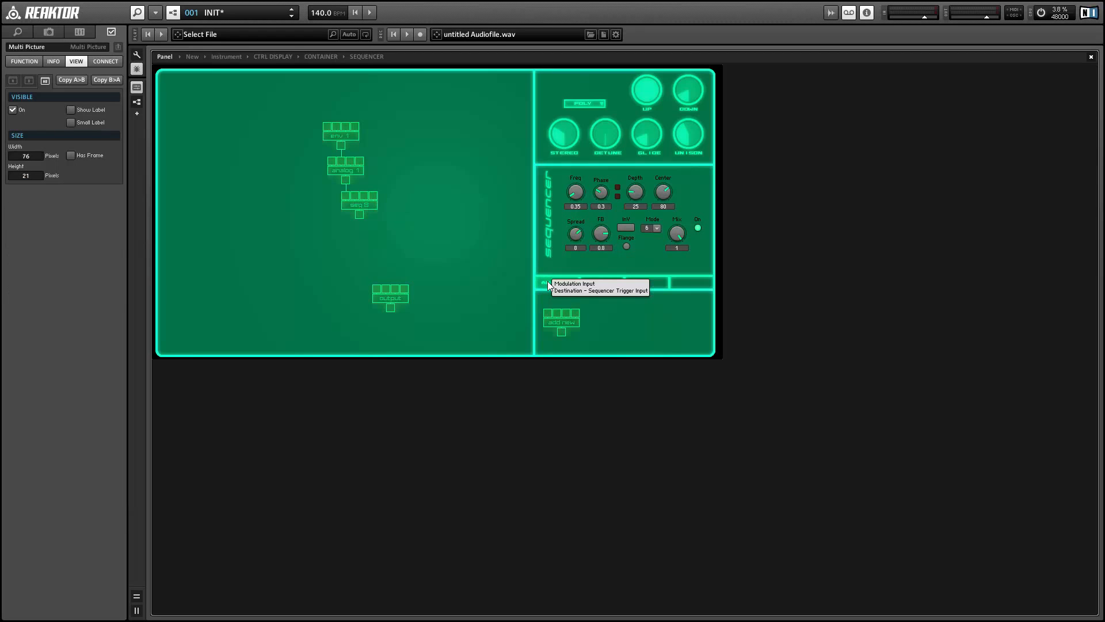
pyautogui.moveTo(75, 91)
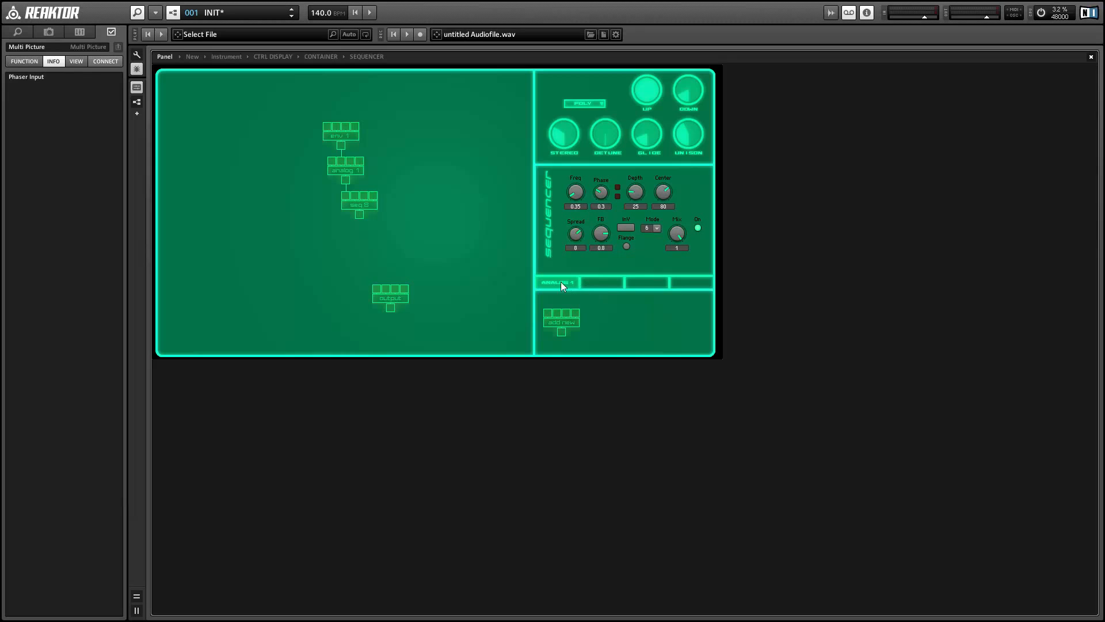
pyautogui.click(556, 282)
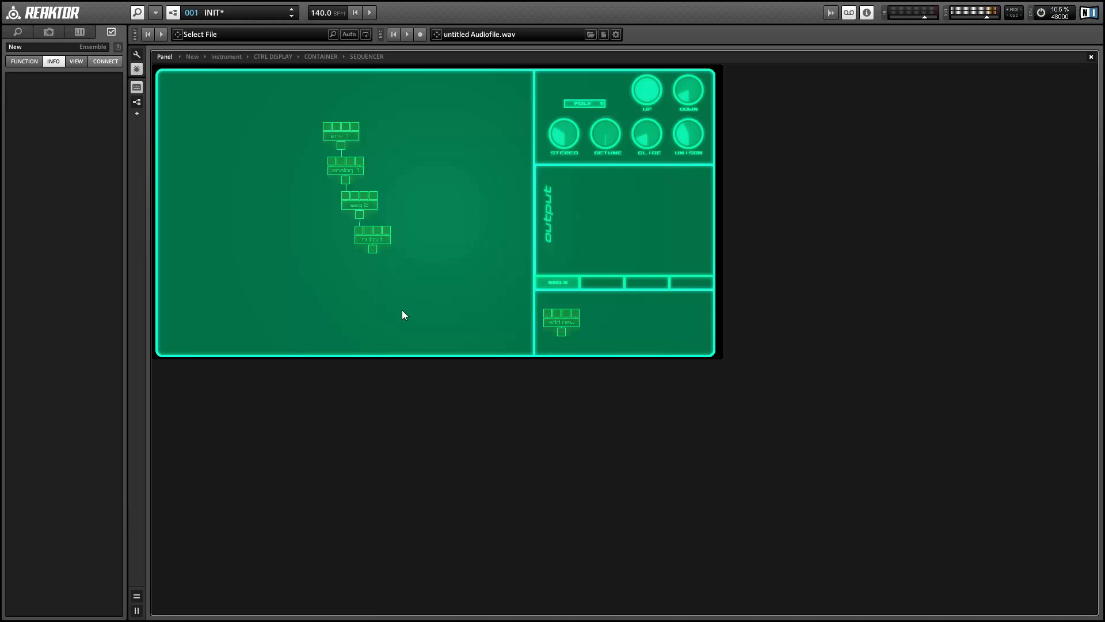
pyautogui.moveTo(398, 318)
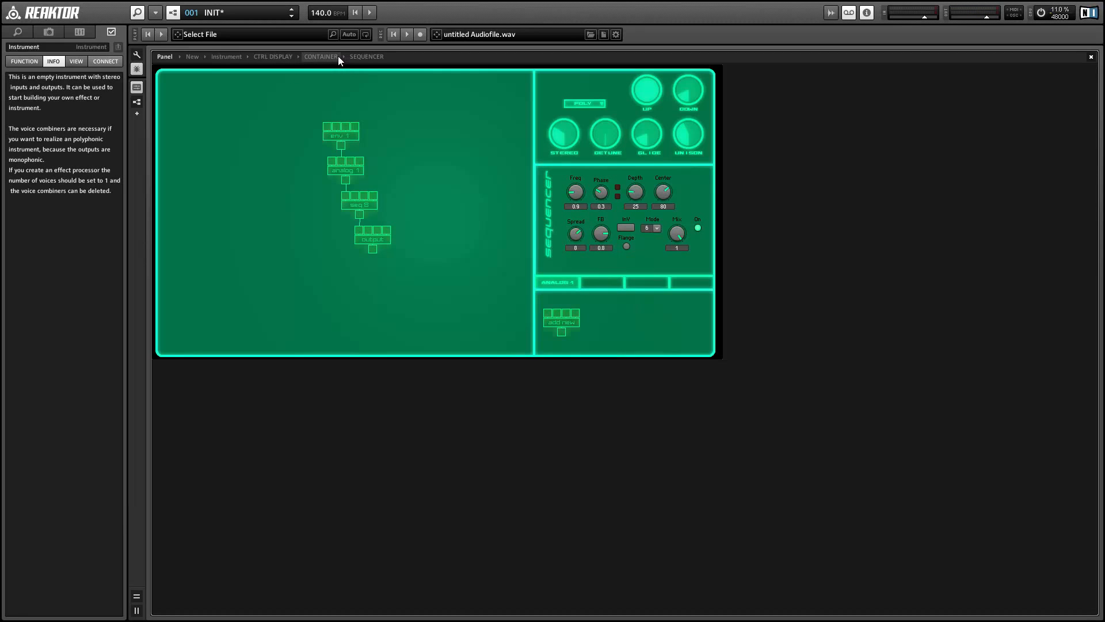
# - Enter the OUTPUT macro's structure, then go up to its parent CONTAINER
pyautogui.click(320, 56)
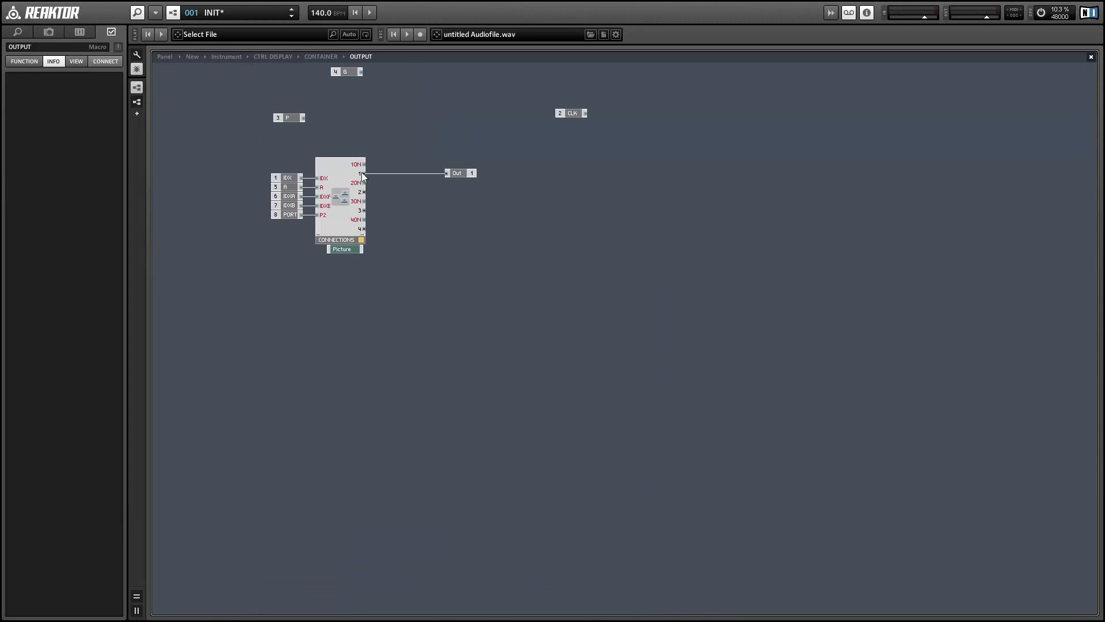
pyautogui.moveTo(431, 329)
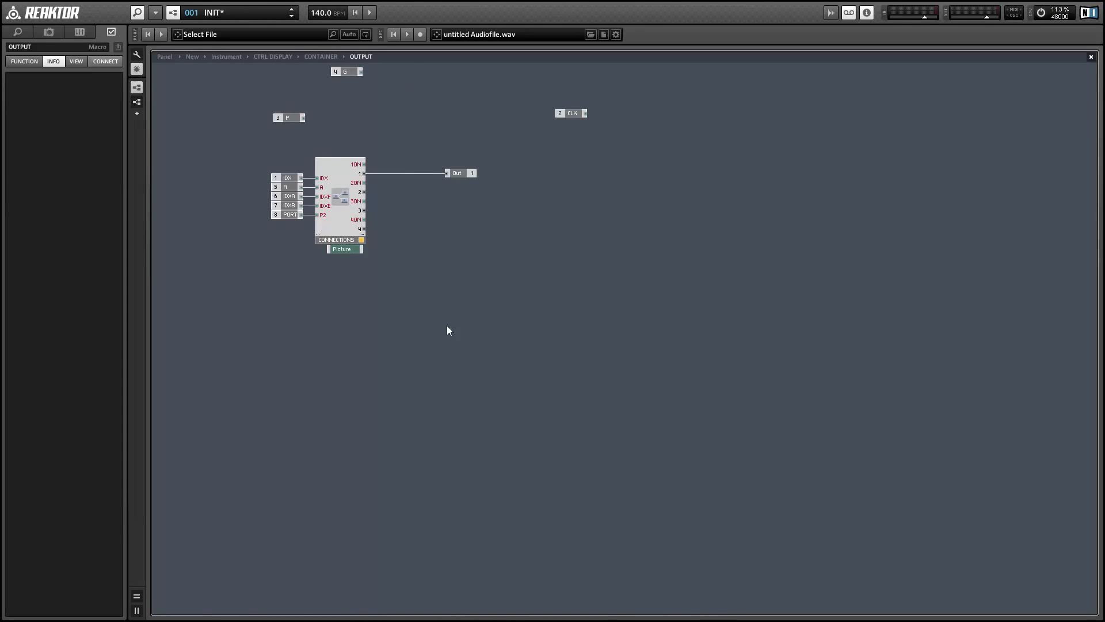
pyautogui.moveTo(511, 329)
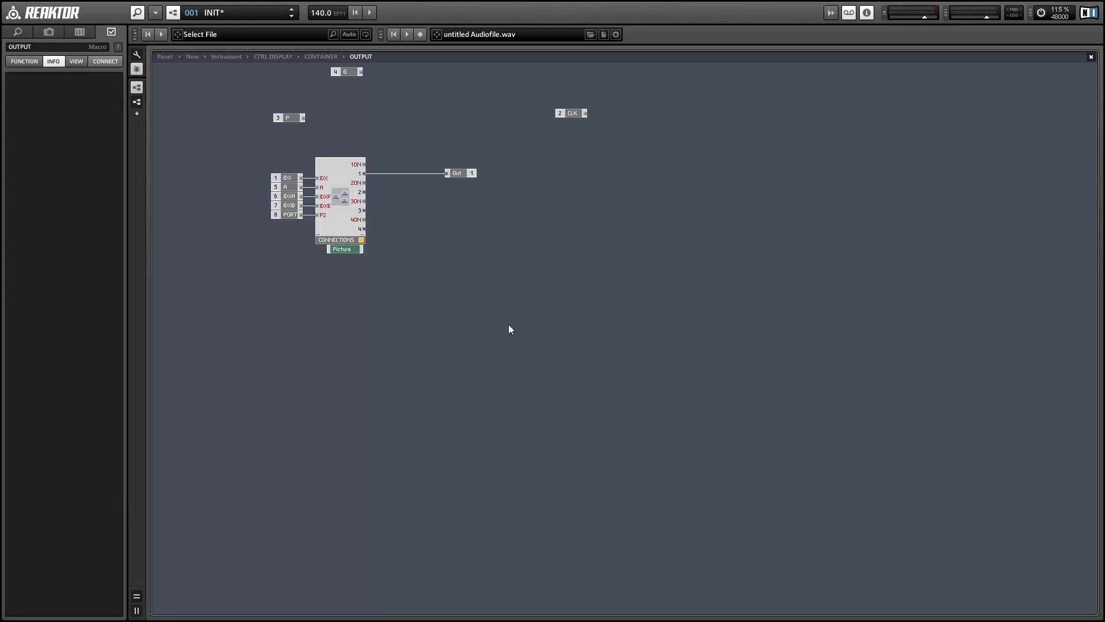
pyautogui.rightClick(510, 329)
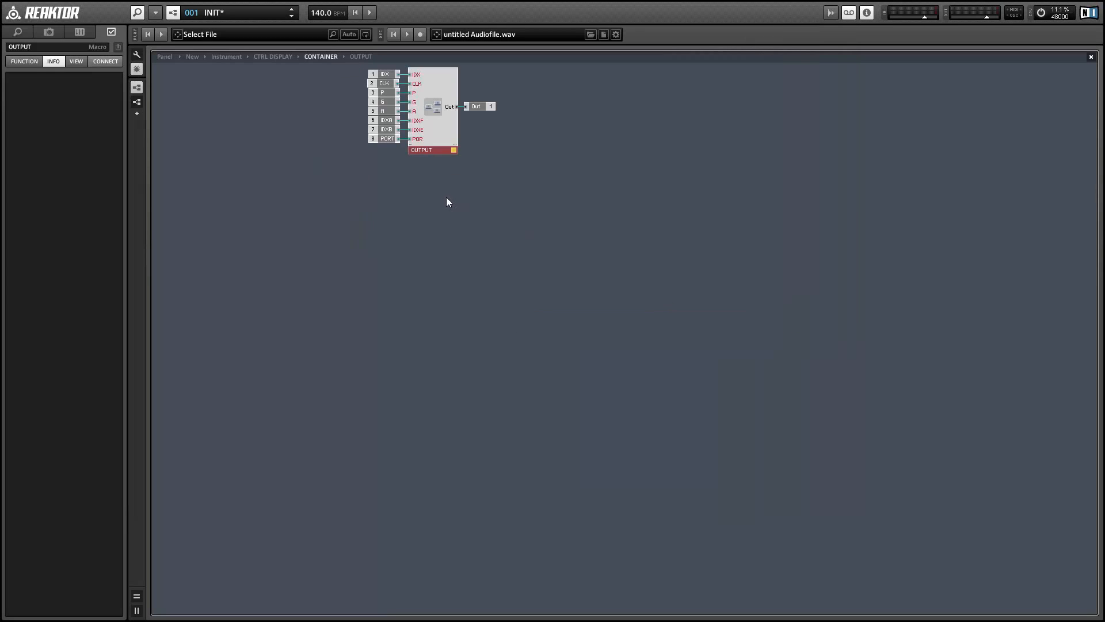
# - Enter the OPERATOR macro and select its Level knob
pyautogui.click(272, 56)
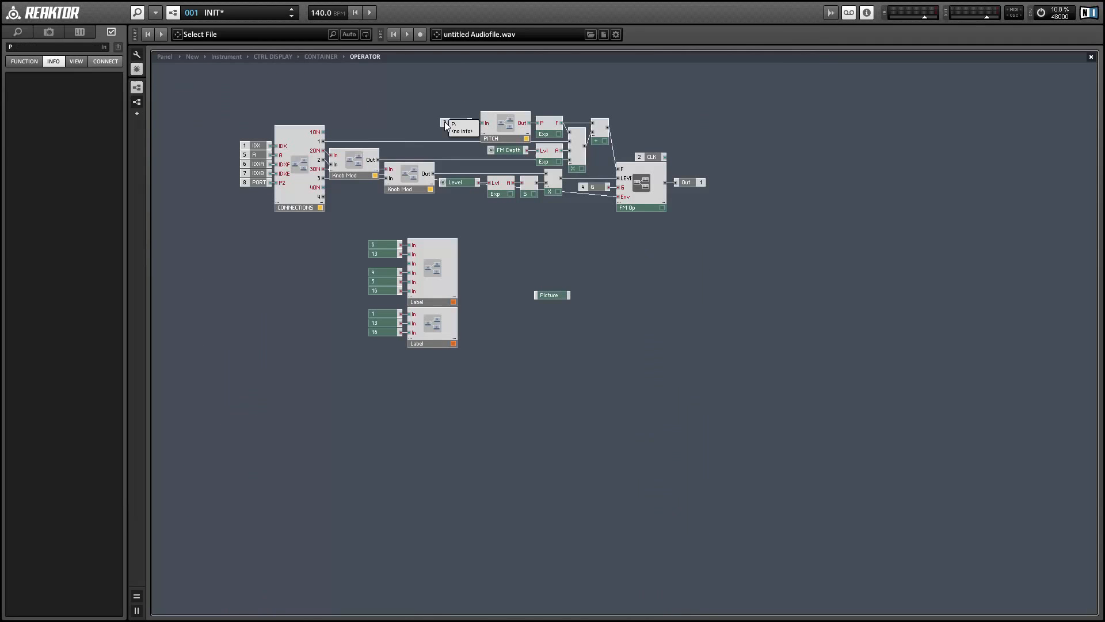
pyautogui.moveTo(423, 295)
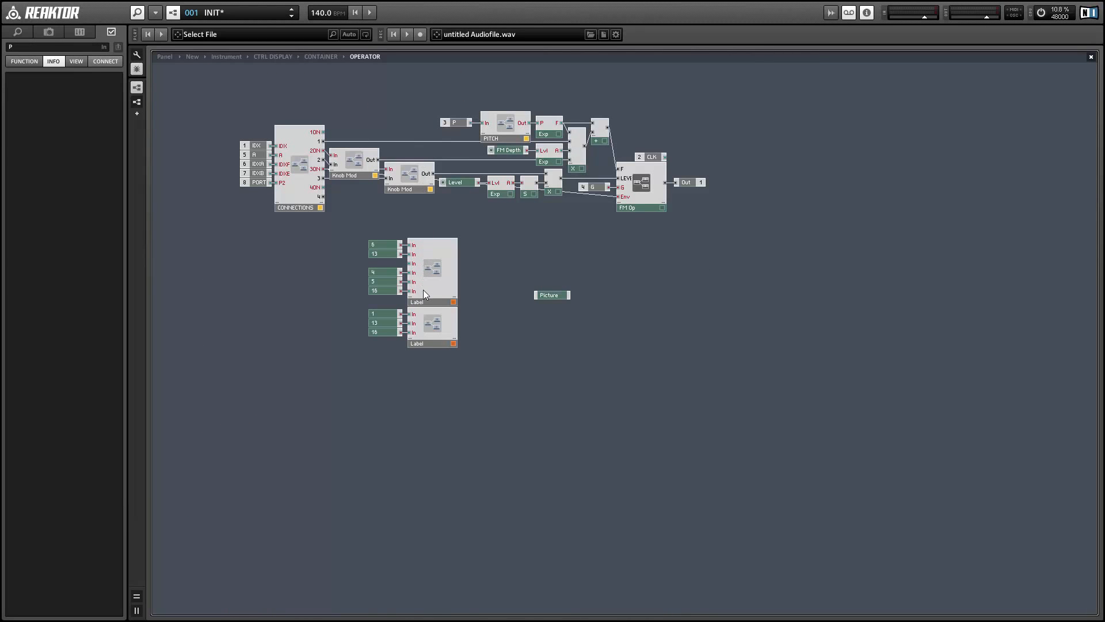
pyautogui.moveTo(441, 279)
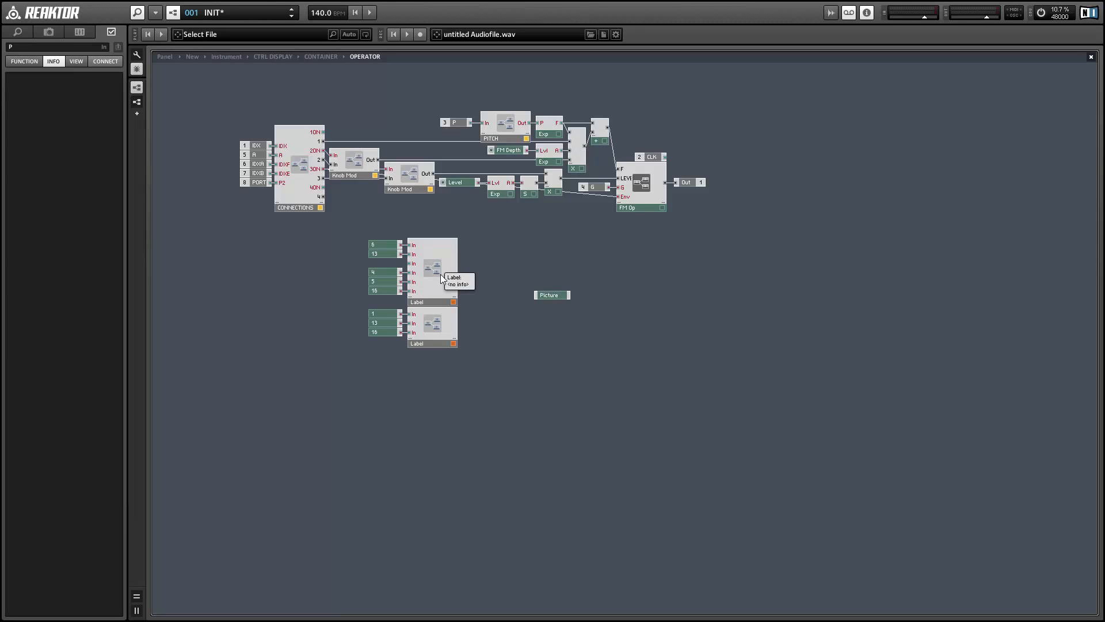
pyautogui.click(455, 182)
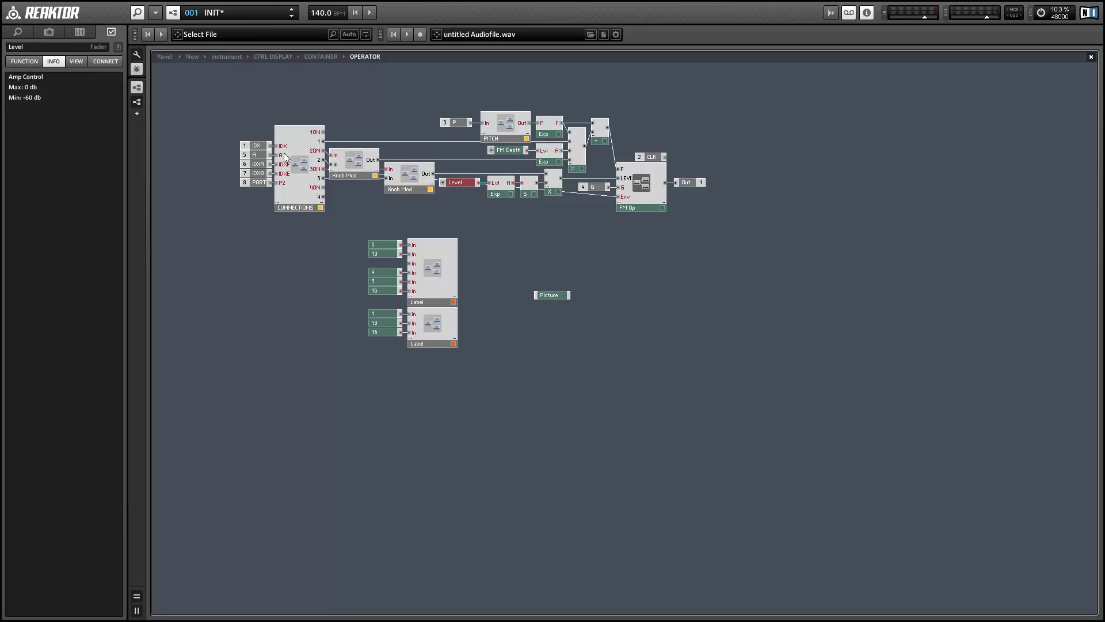
pyautogui.moveTo(216, 65)
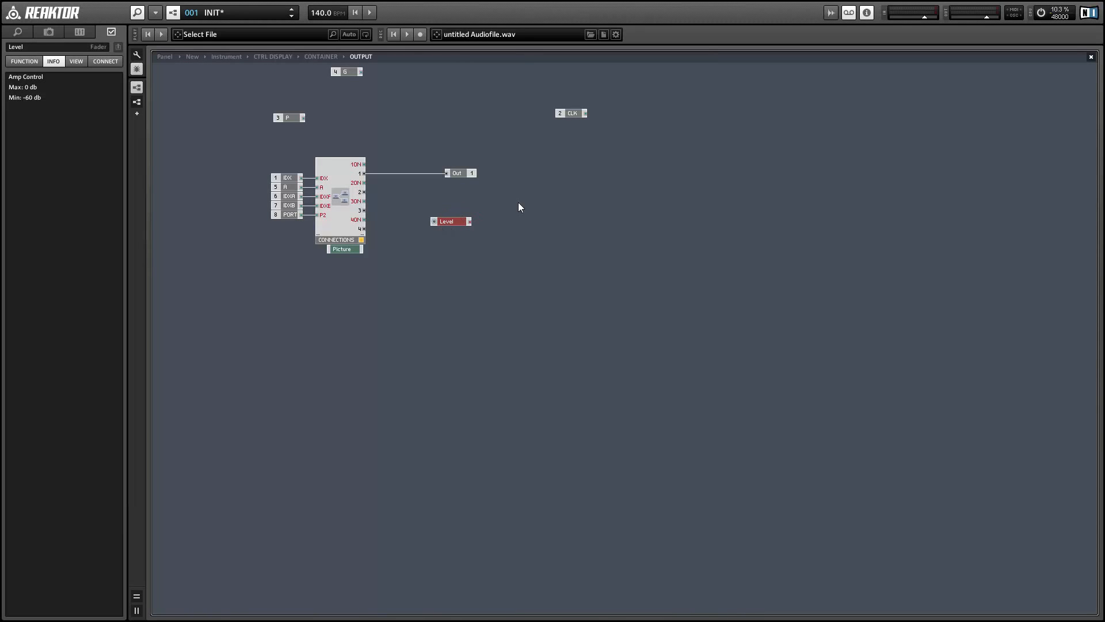
# - Add an Exp module to OUTPUT and connect the Level knob into it
pyautogui.rightClick(519, 207)
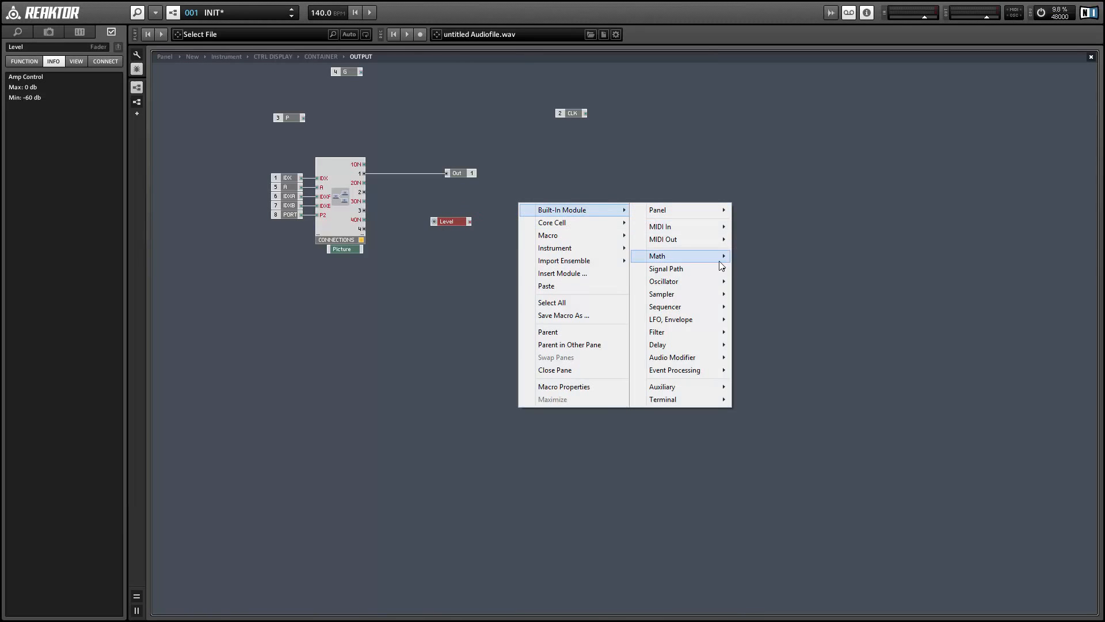
pyautogui.click(665, 268)
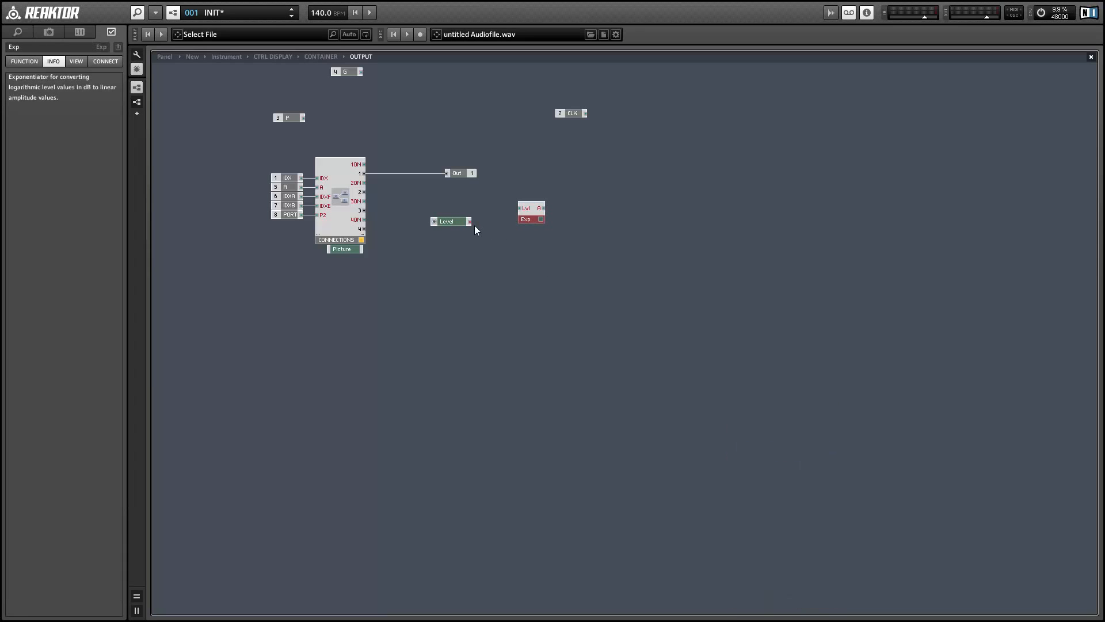
pyautogui.moveTo(530, 213); pyautogui.dragTo(499, 221)
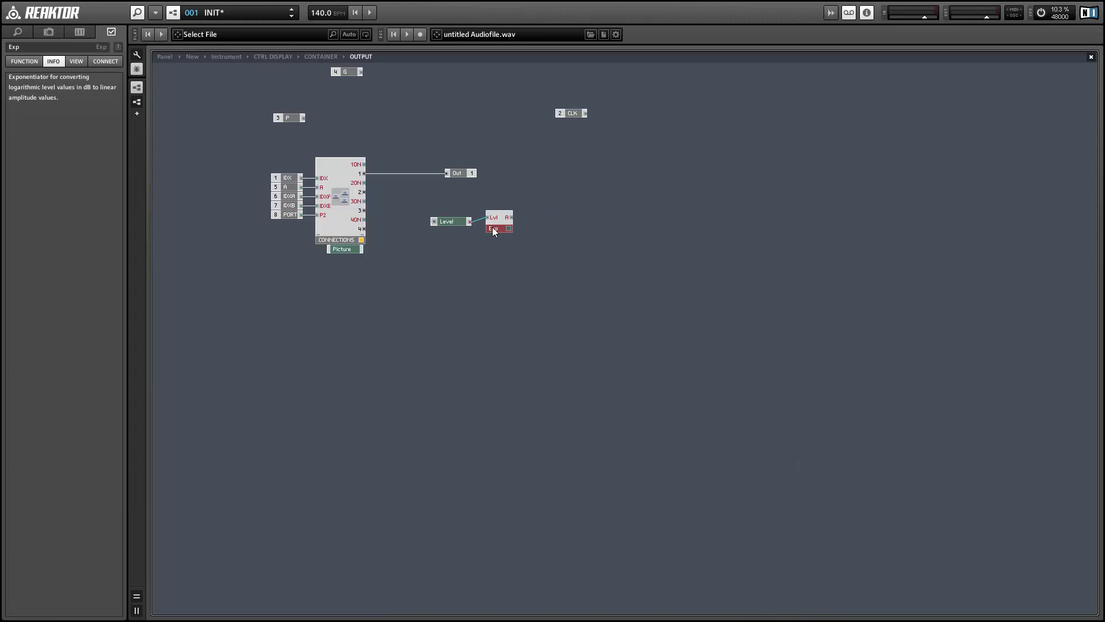
# - Add a multiply module fed by CONNECTIONS output 1, returning to CTRL DISPLAY
pyautogui.rightClick(493, 229)
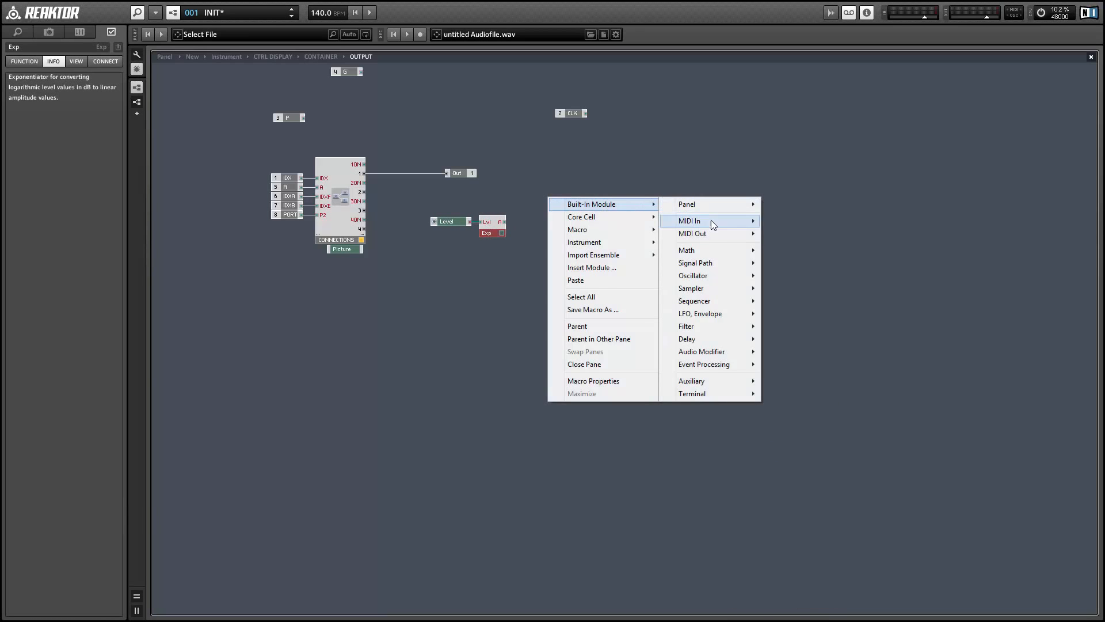
pyautogui.moveTo(709, 249)
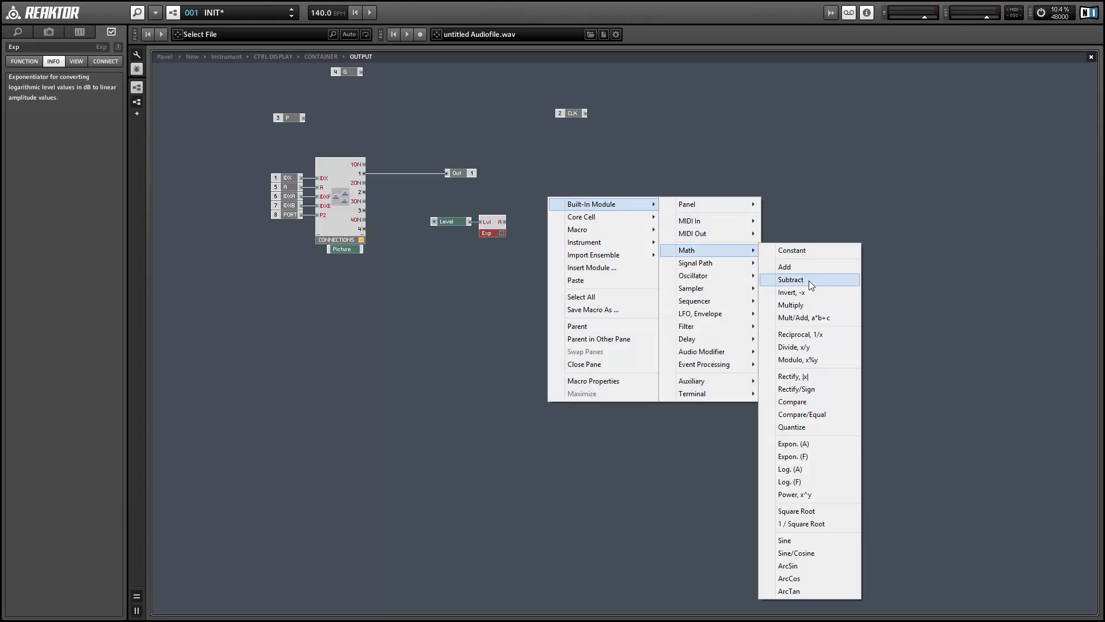
pyautogui.click(790, 304)
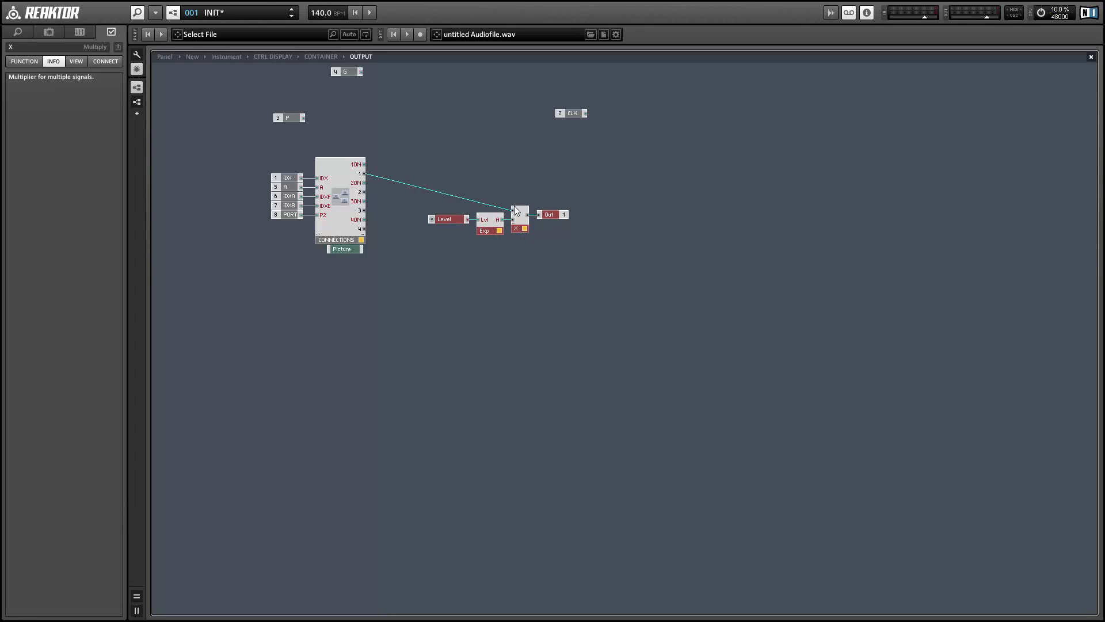
pyautogui.moveTo(518, 219); pyautogui.dragTo(493, 183)
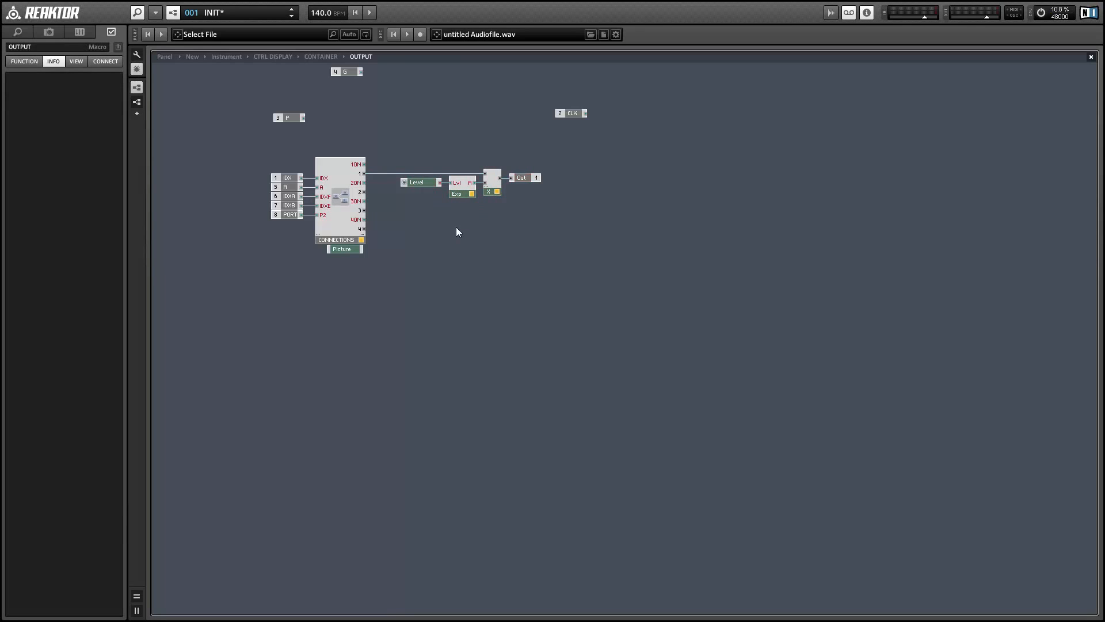
pyautogui.click(321, 56)
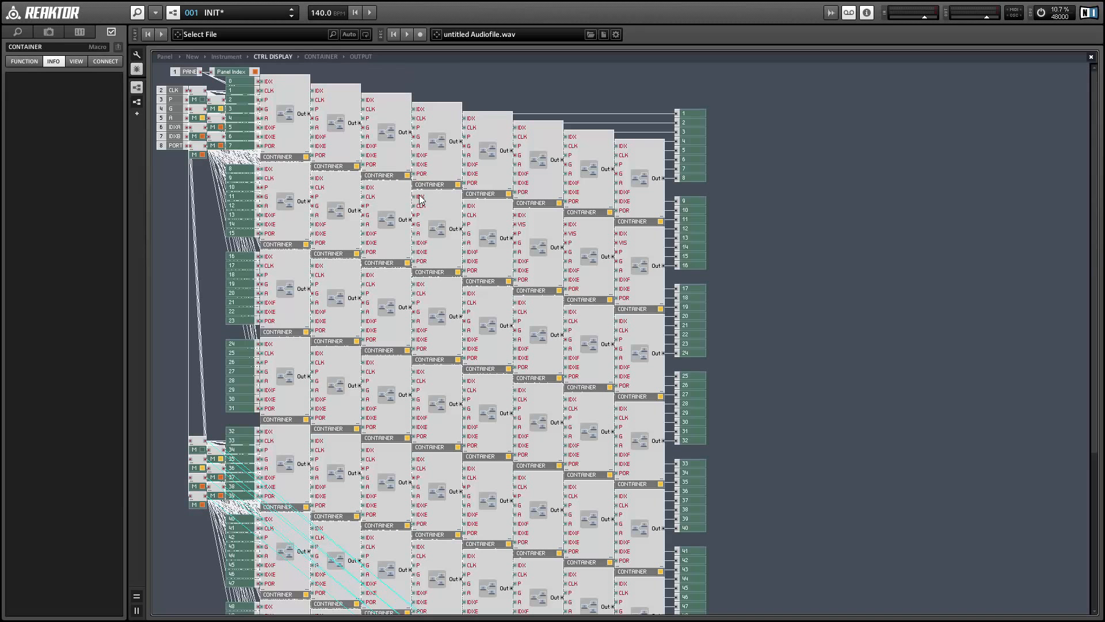
# - Inspect the Knob Mod macro's constant 1 and its inputs
pyautogui.click(226, 56)
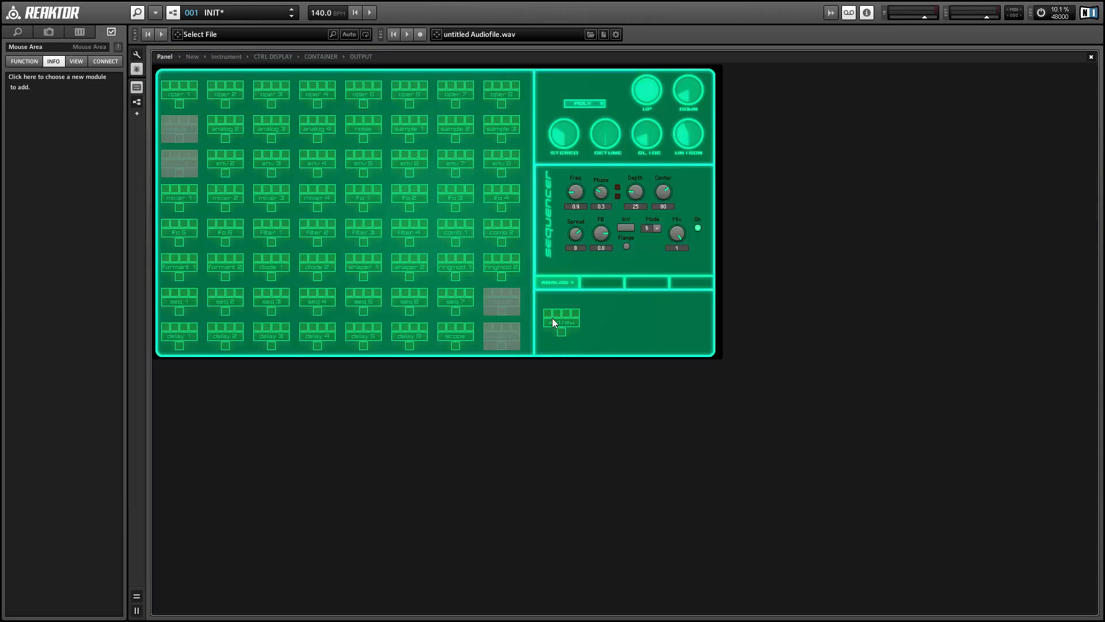
pyautogui.moveTo(178, 238)
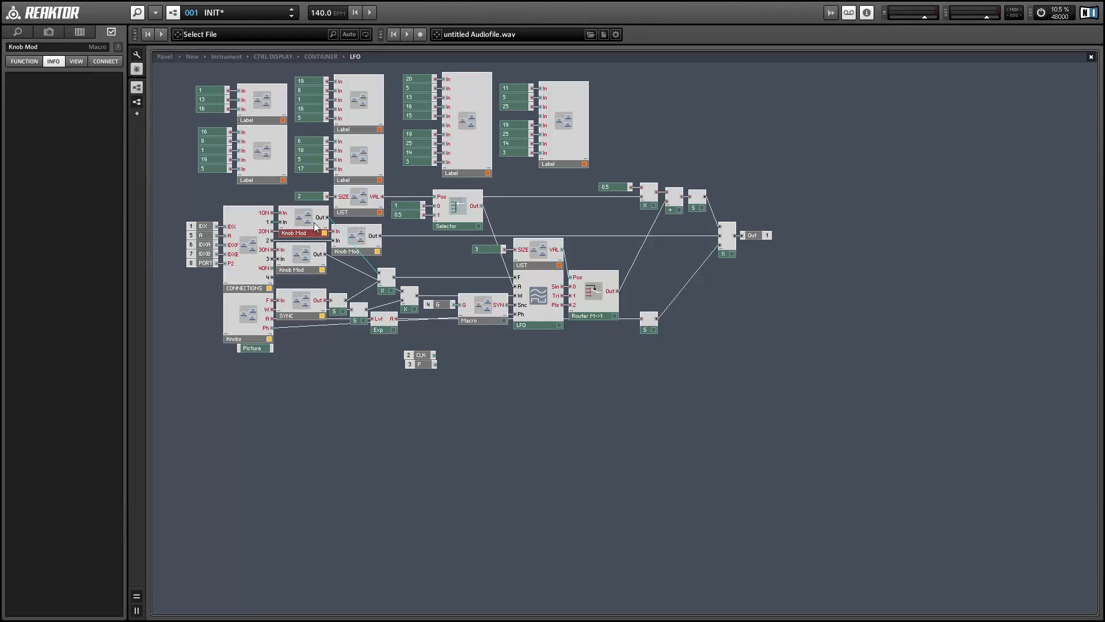
pyautogui.moveTo(333, 225)
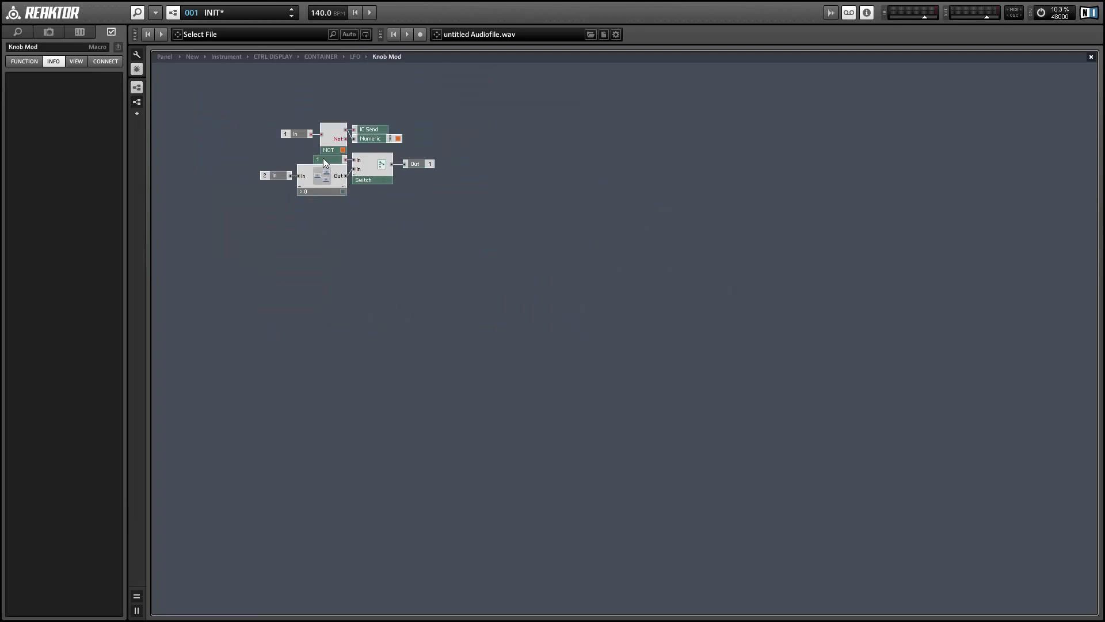
pyautogui.click(317, 158)
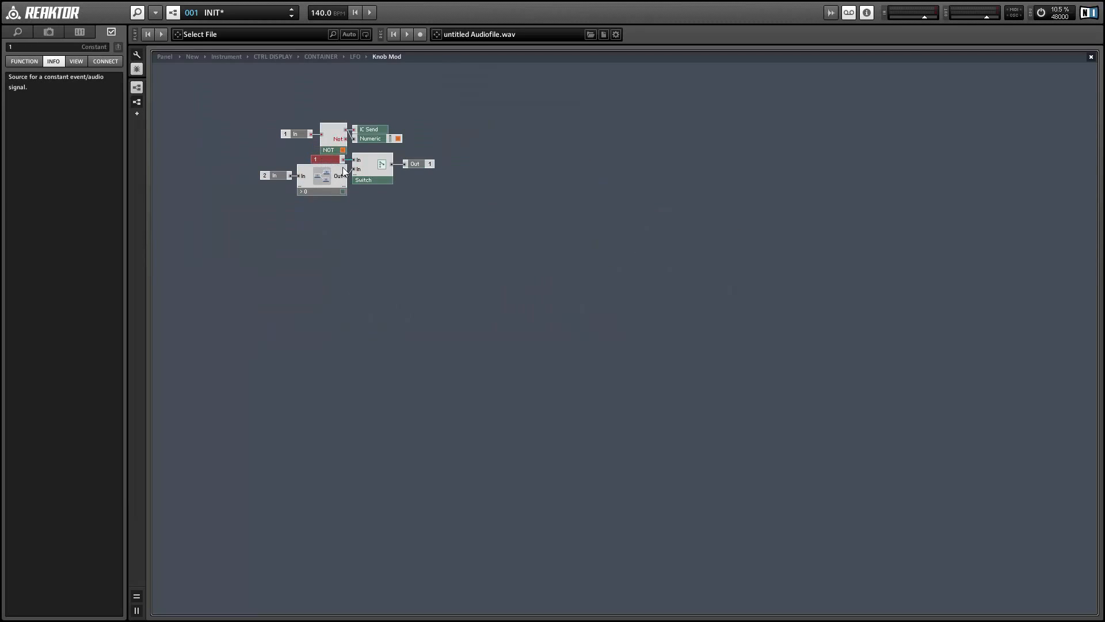
pyautogui.click(275, 175)
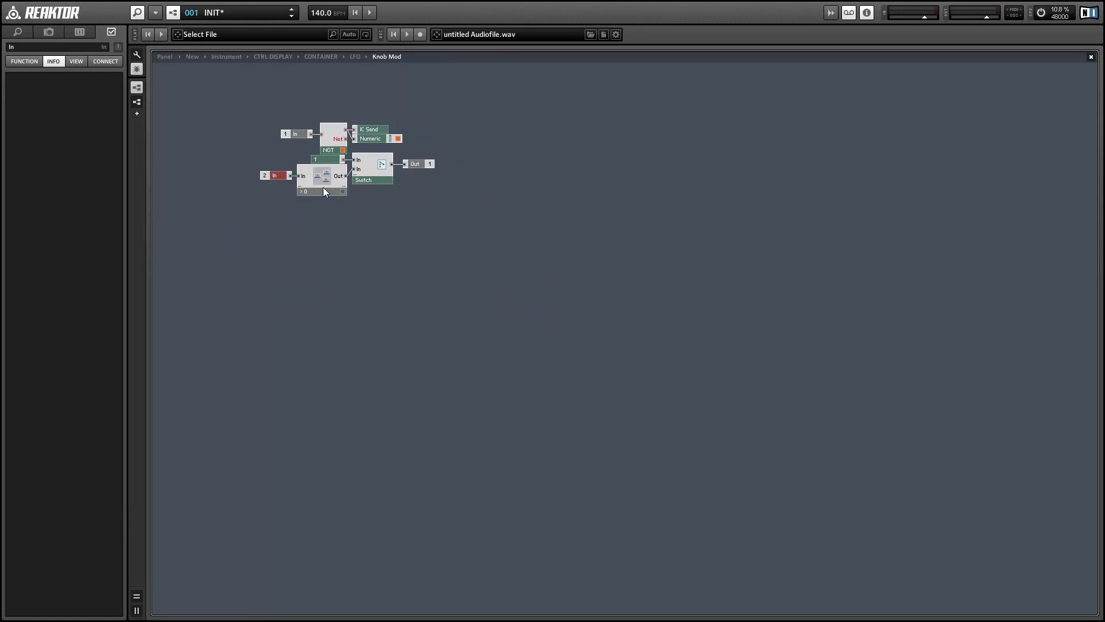
pyautogui.click(305, 191)
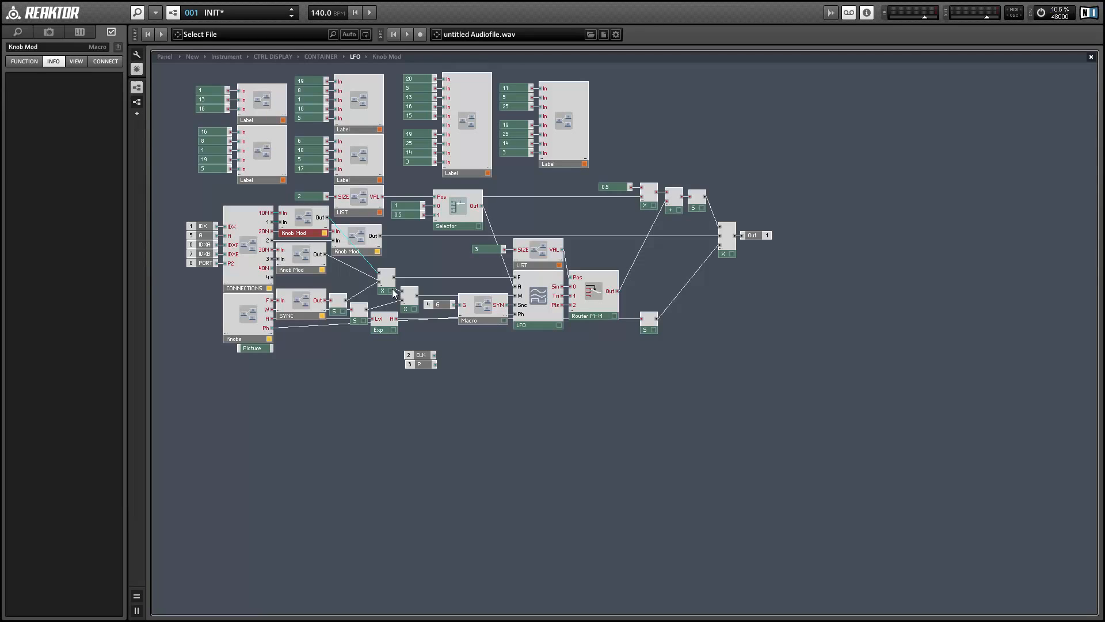
# - Copy the Knob Mod macro from the LFO into OUTPUT, below the Level-Exp-multiply chain
pyautogui.click(384, 290)
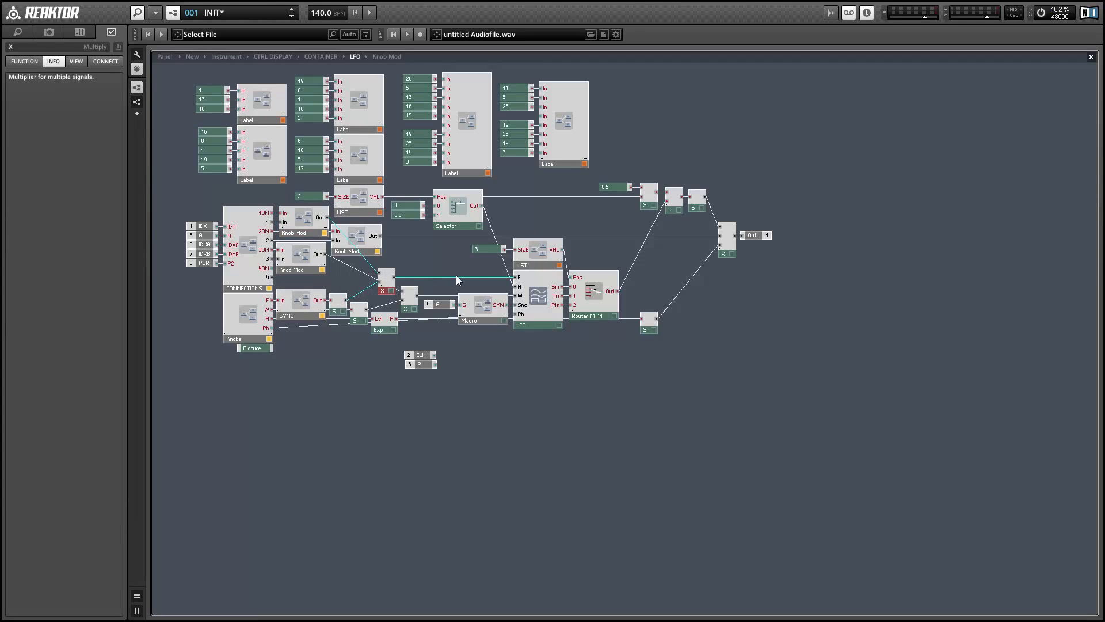
pyautogui.moveTo(414, 270)
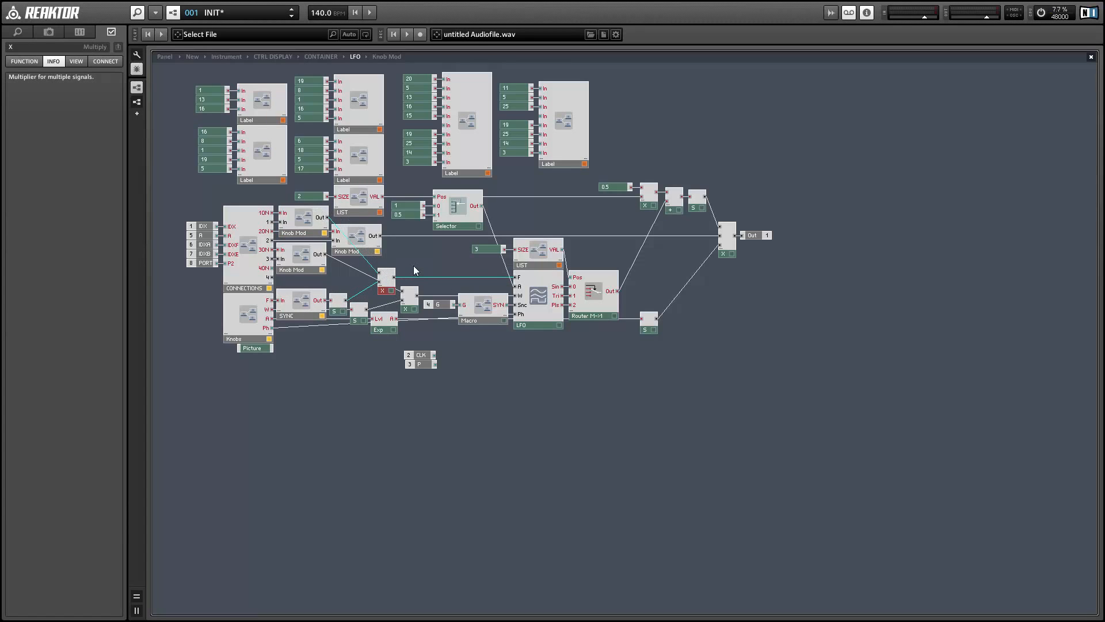
pyautogui.moveTo(311, 270)
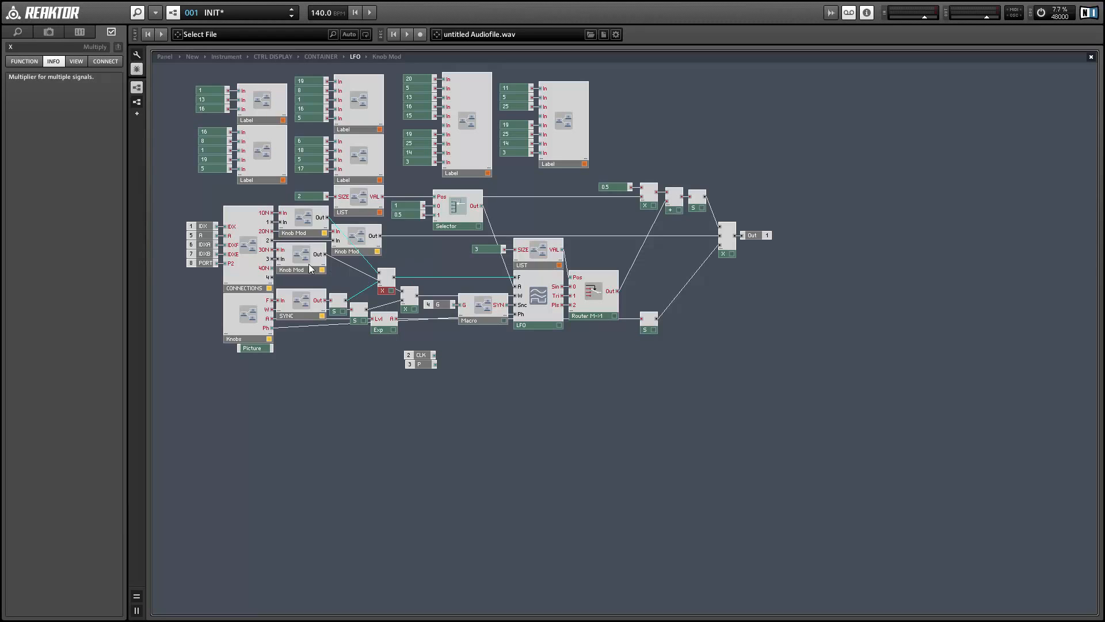
pyautogui.click(299, 260)
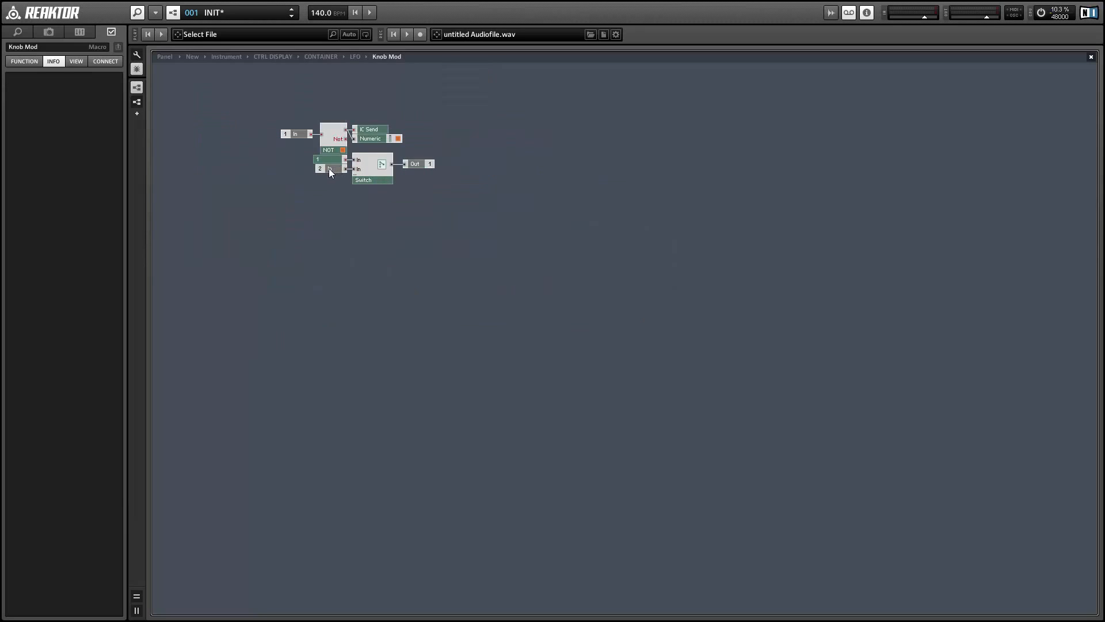
pyautogui.click(327, 168)
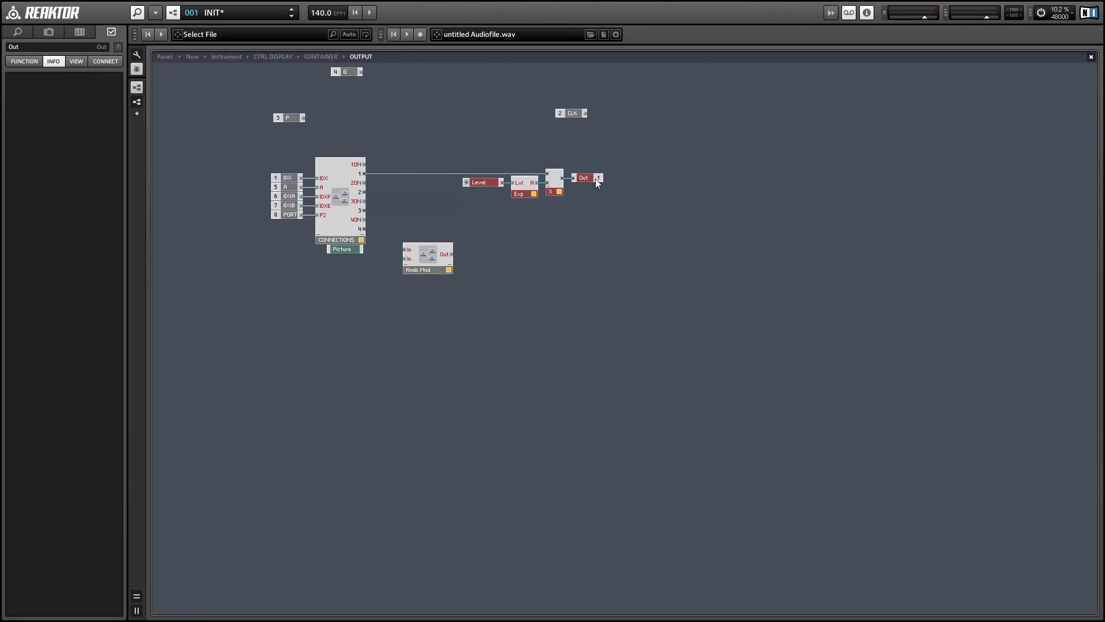
# - Place Knob Mod beside CONNECTIONS feeding the multiply, then show the instrument panel
pyautogui.moveTo(365, 185); pyautogui.dragTo(407, 251)
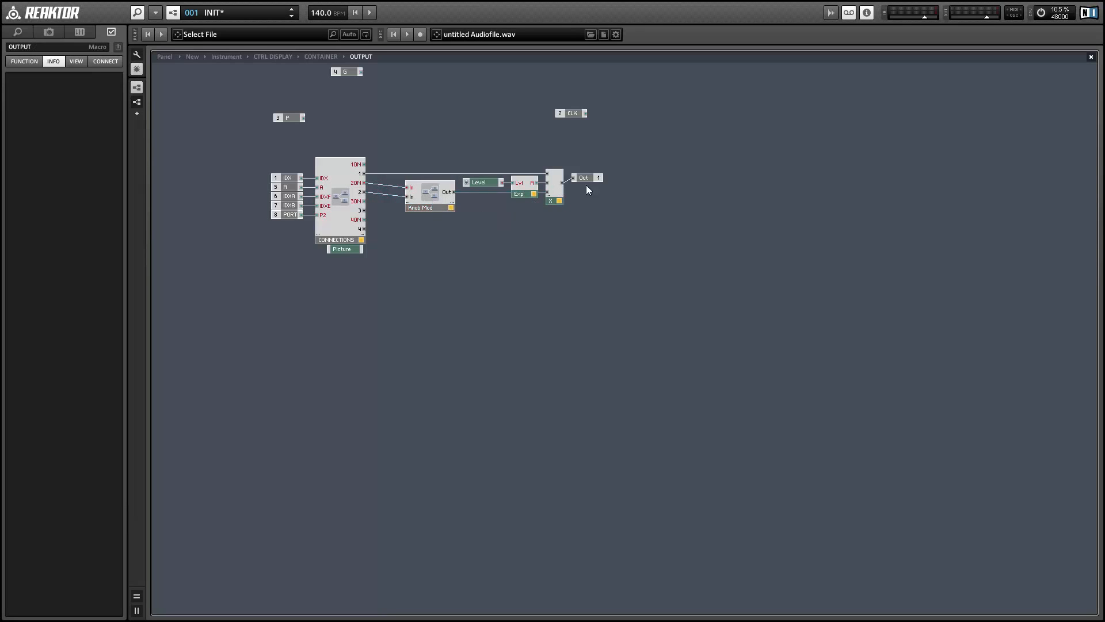
pyautogui.click(583, 182)
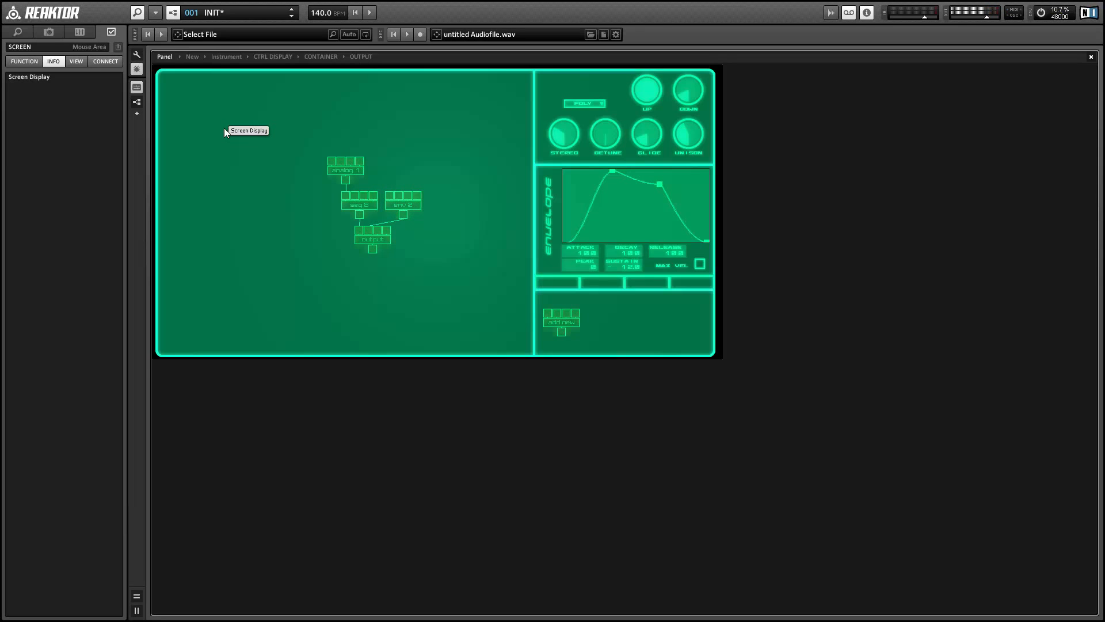
pyautogui.moveTo(299, 171)
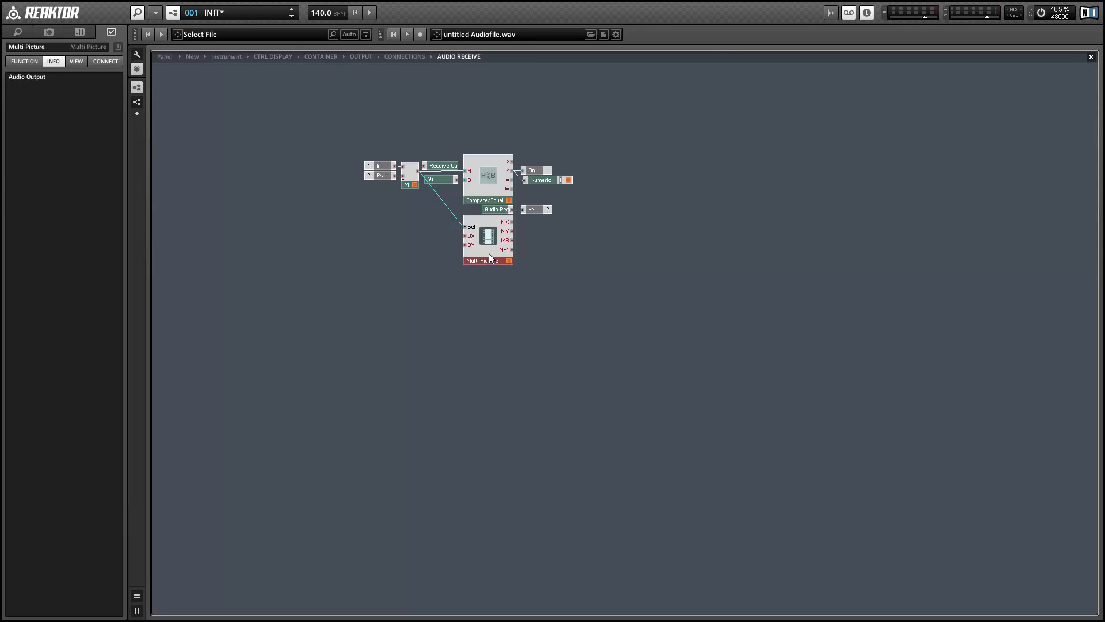
# - Go up to the connections macro and inspect the Multi Picture's Function settings
pyautogui.click(404, 56)
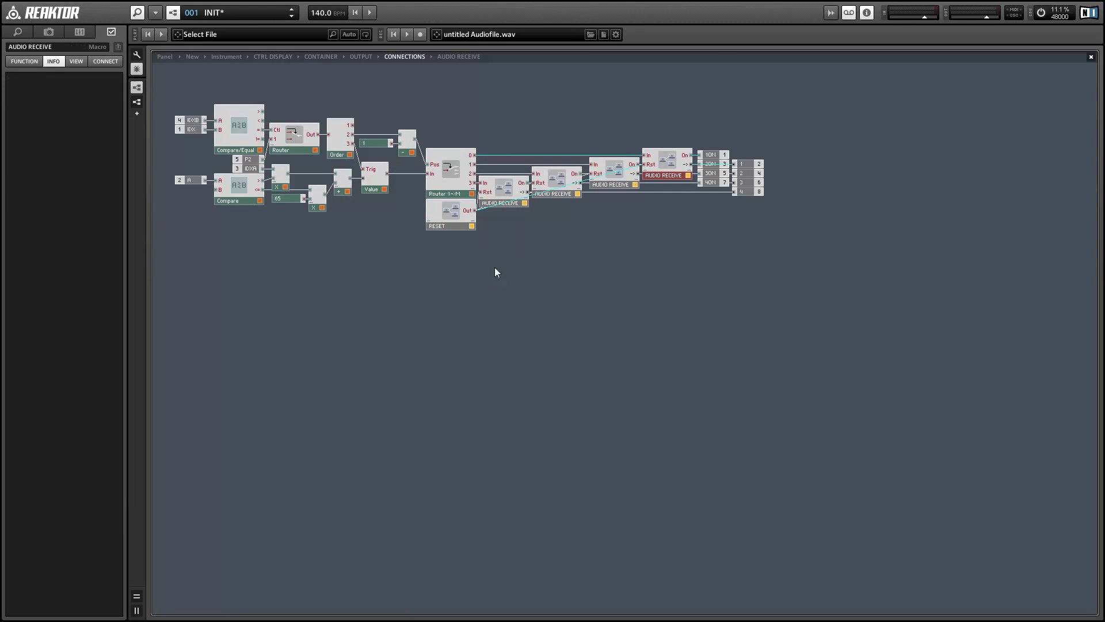
pyautogui.moveTo(666, 159)
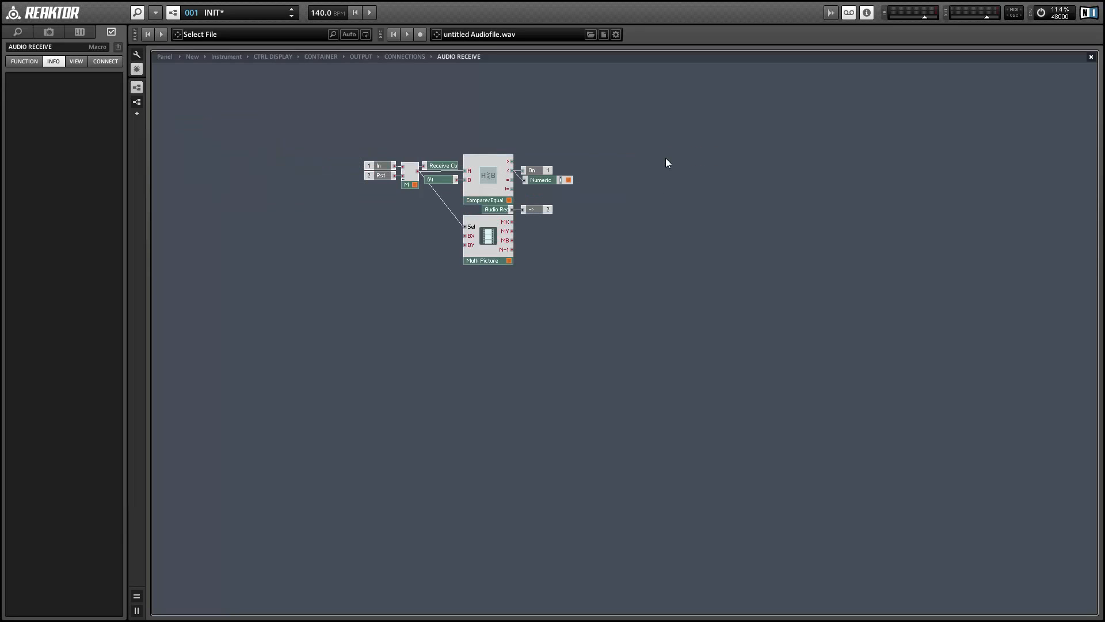
pyautogui.click(482, 260)
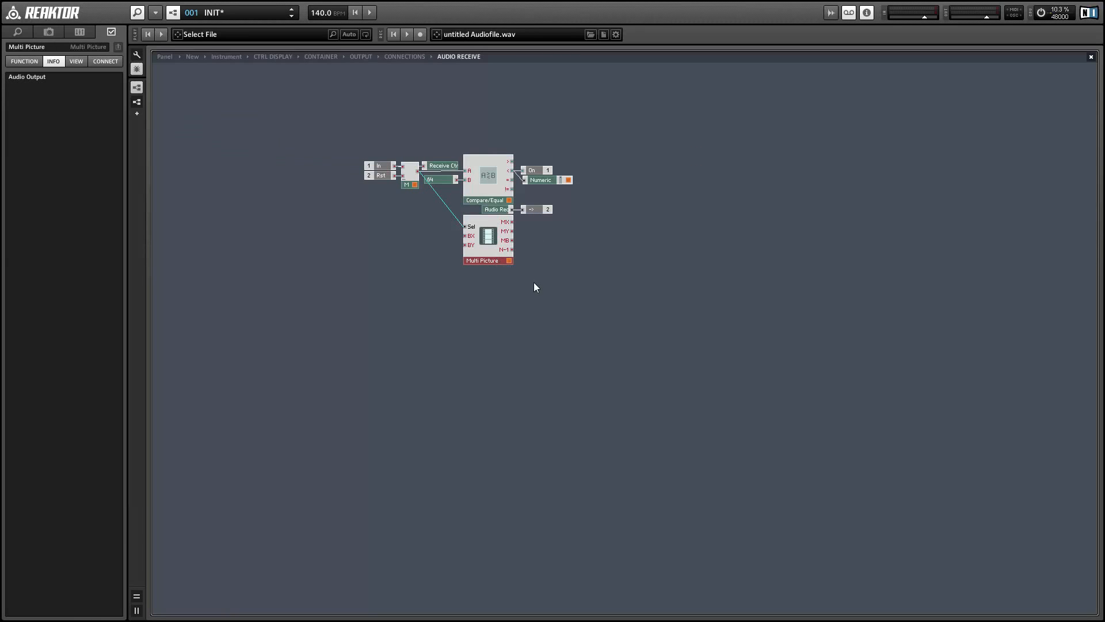
pyautogui.click(487, 260)
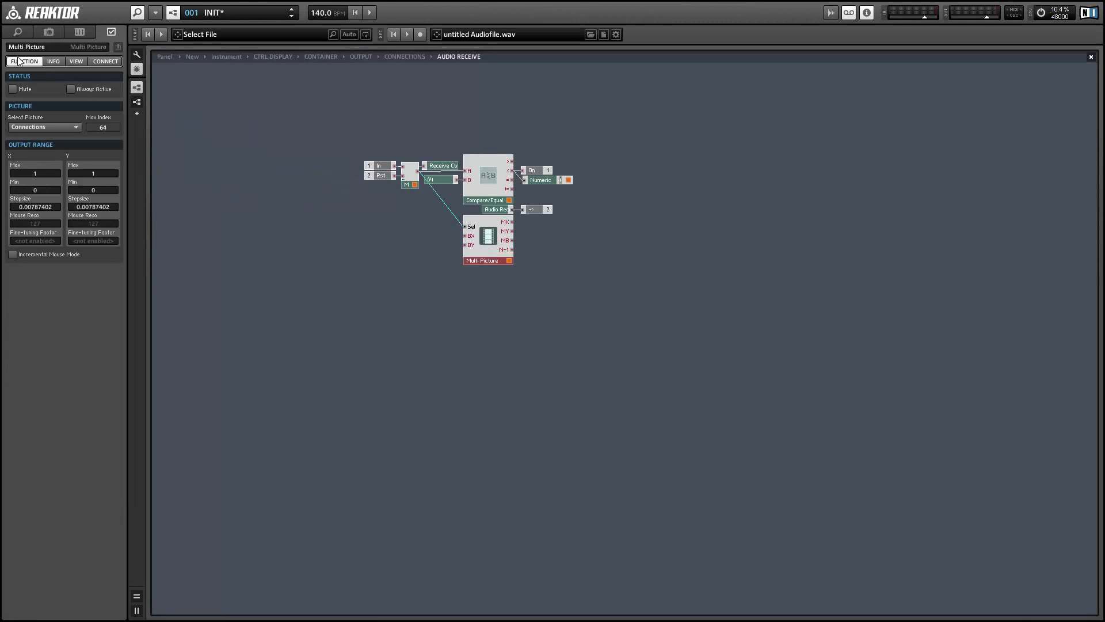
# - Check the Multi Picture's View settings and enter 'Amp Mod' as its info text
pyautogui.click(75, 62)
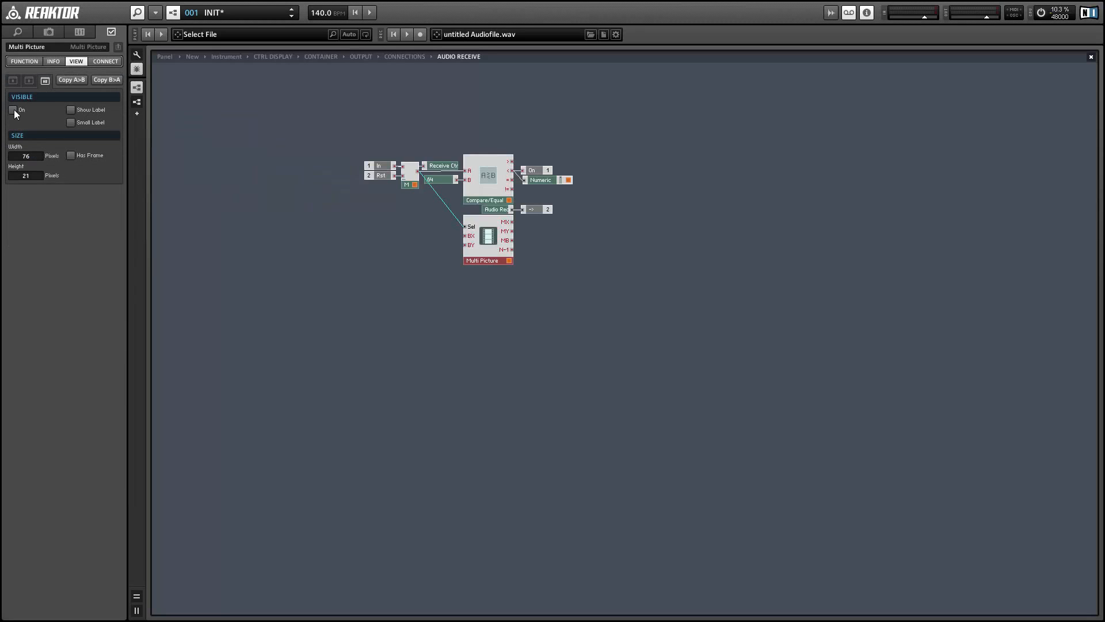
pyautogui.click(53, 62)
pyautogui.write('Amp')
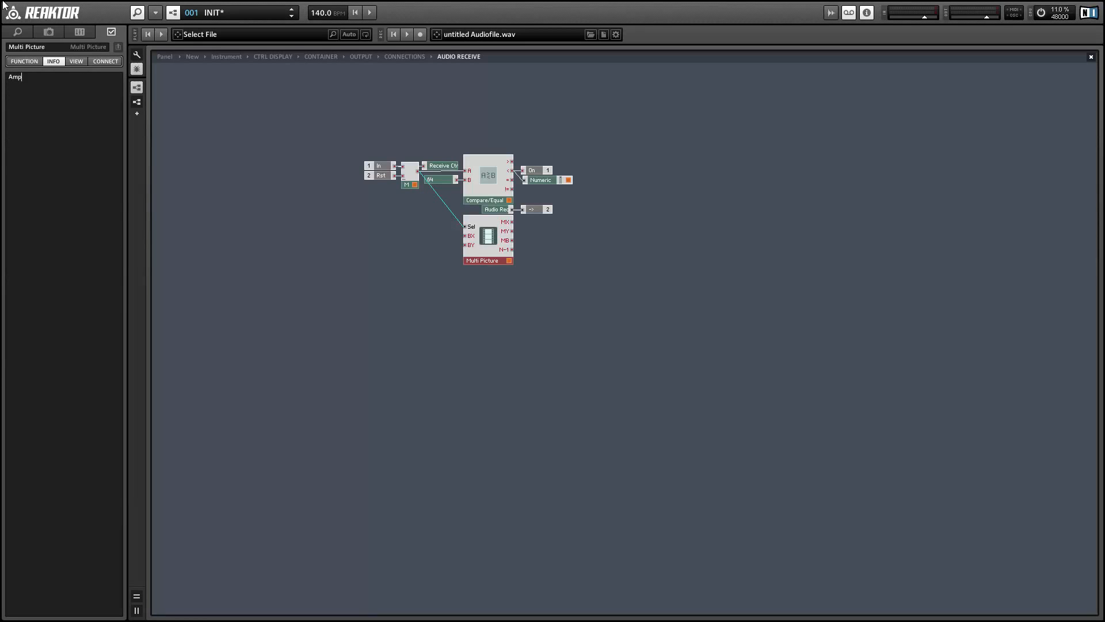
pyautogui.write('Mod')
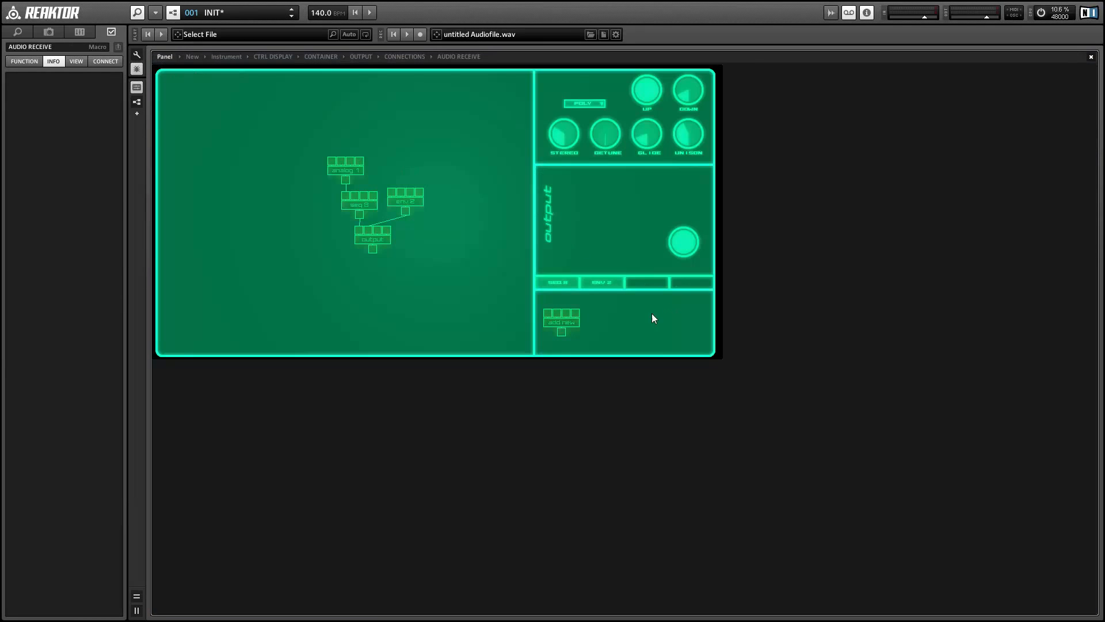
pyautogui.moveTo(556, 283)
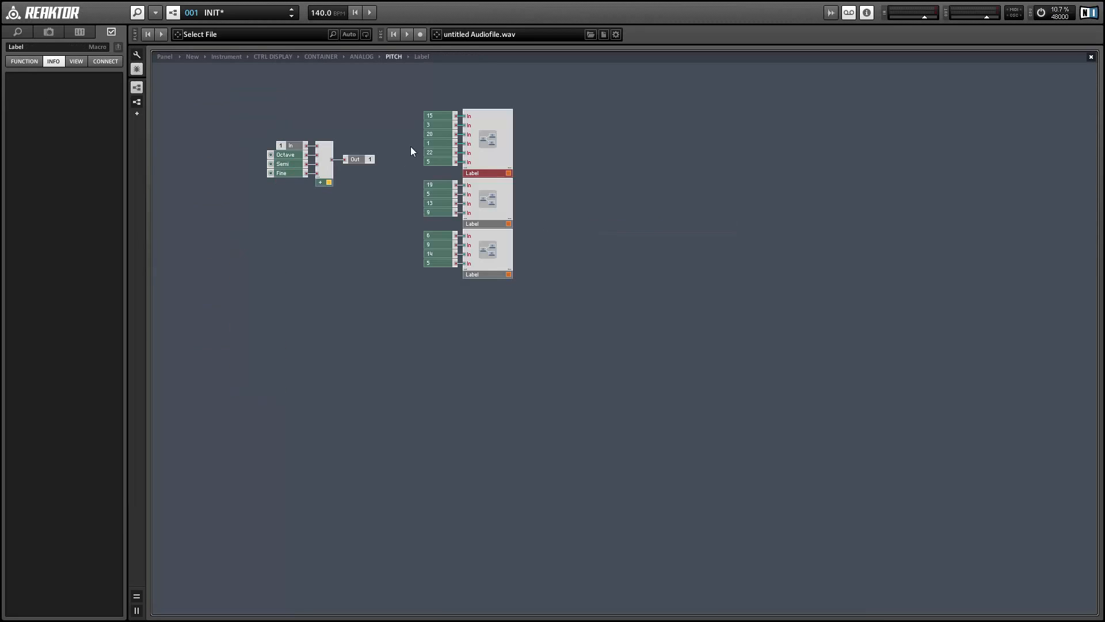
# - Paste the Label macro with its three constants into the OUTPUT structure
pyautogui.click(472, 274)
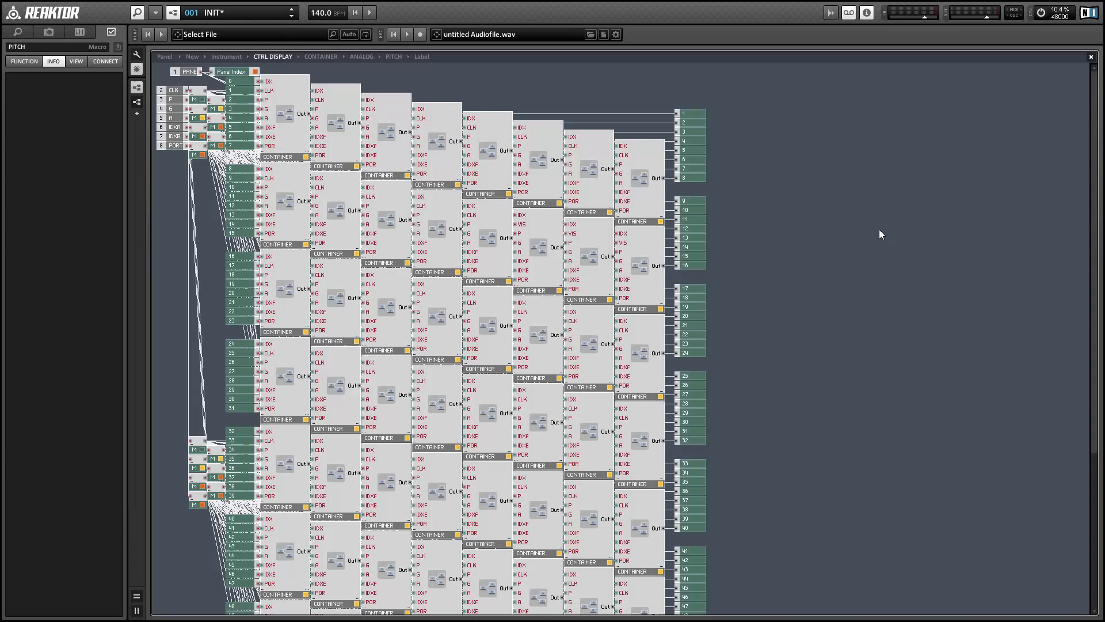
pyautogui.scroll(-3)
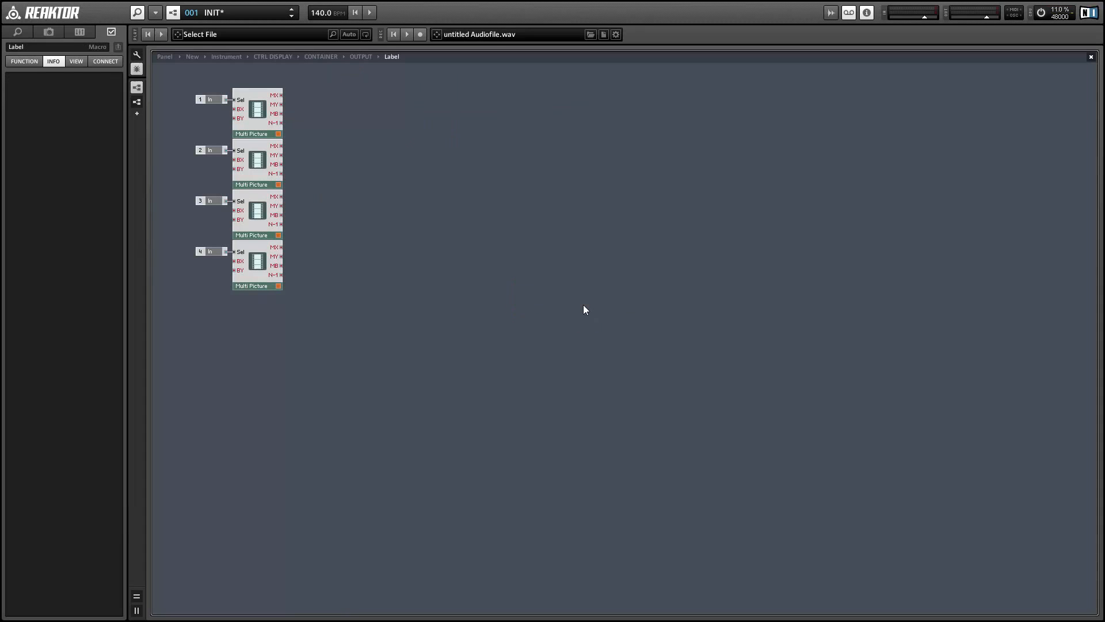
pyautogui.click(361, 56)
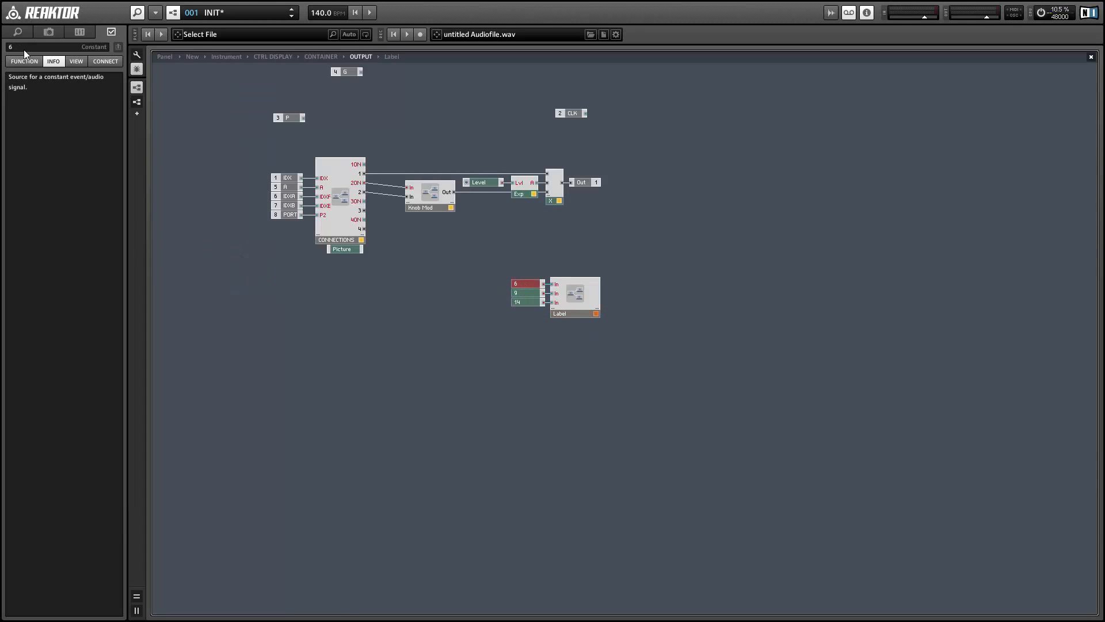
pyautogui.click(524, 283)
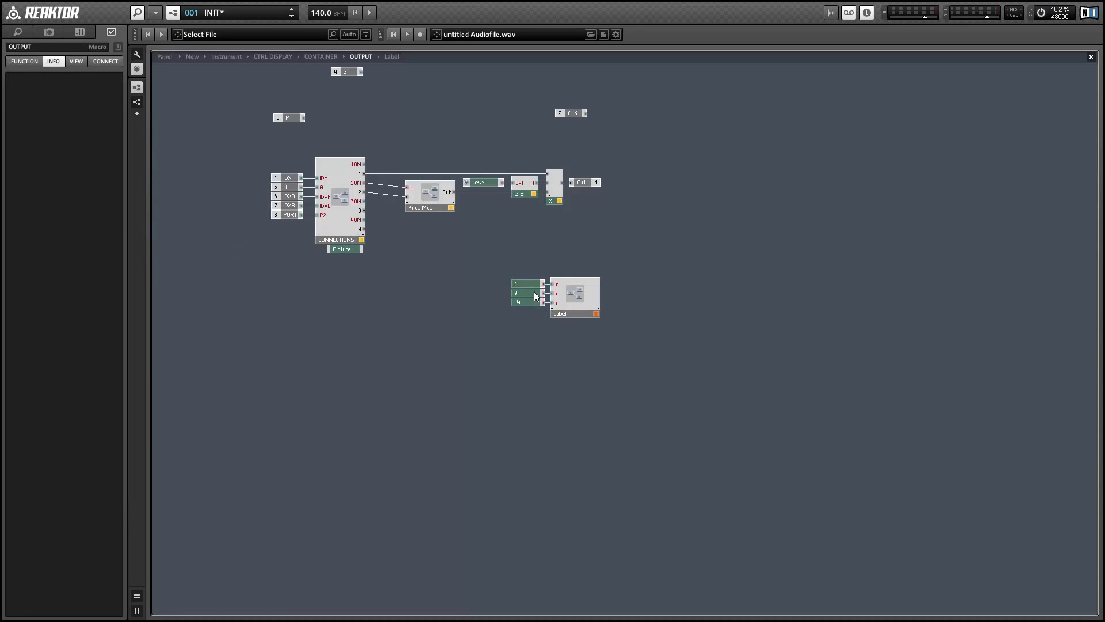